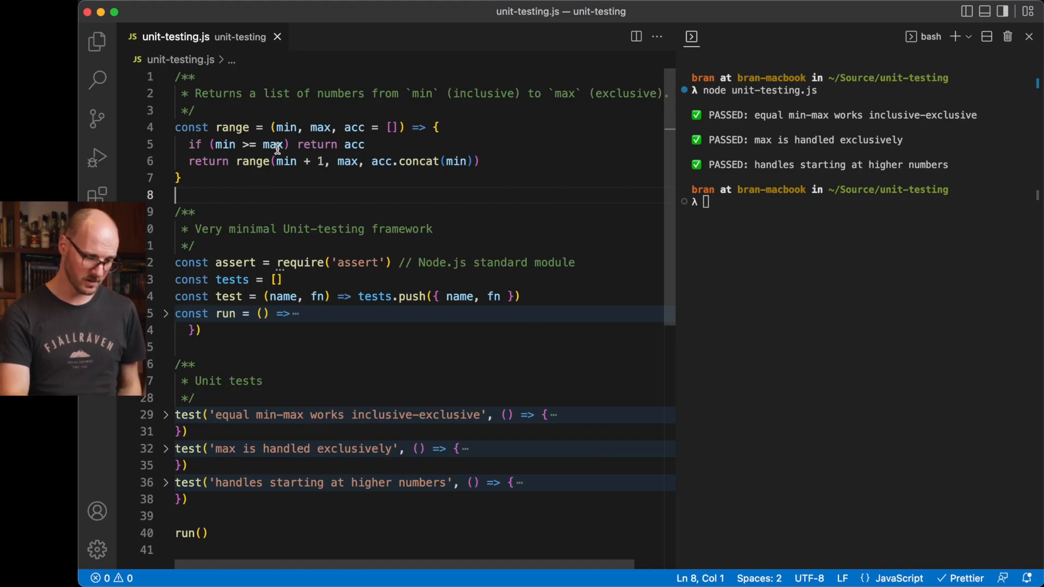
mouse_move(278, 296)
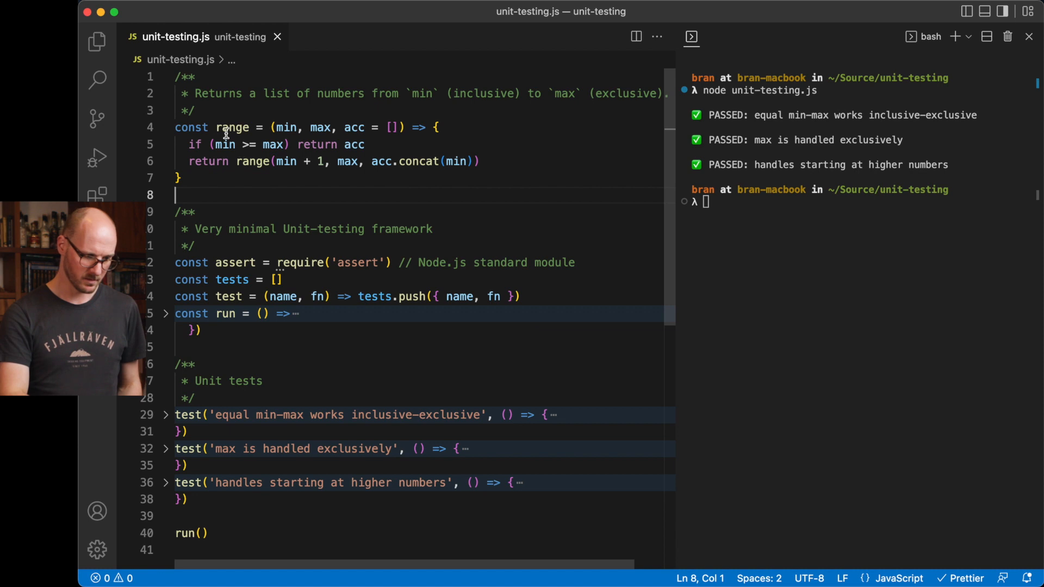
mouse_move(232, 127)
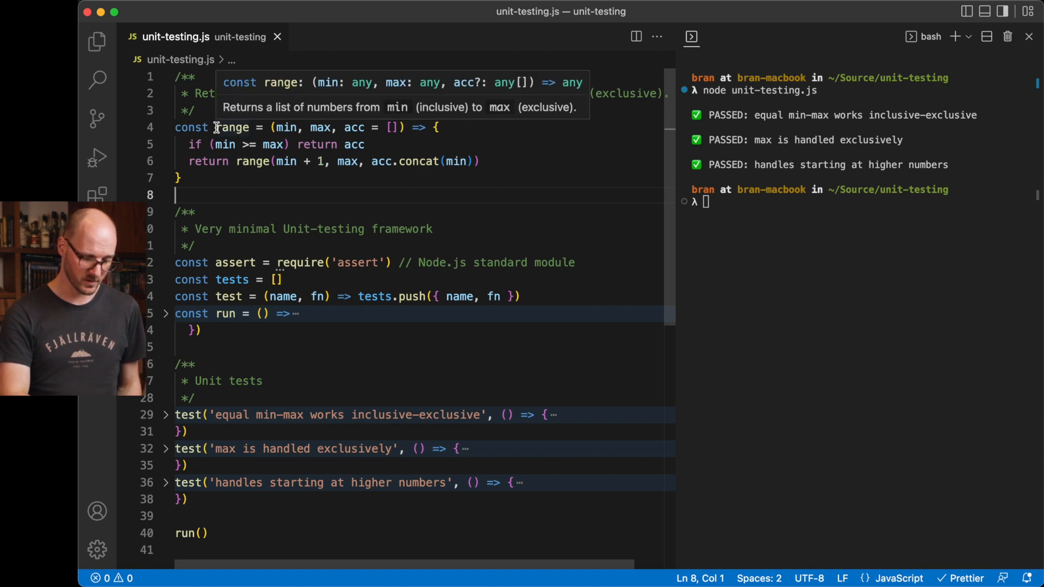
mouse_move(253, 194)
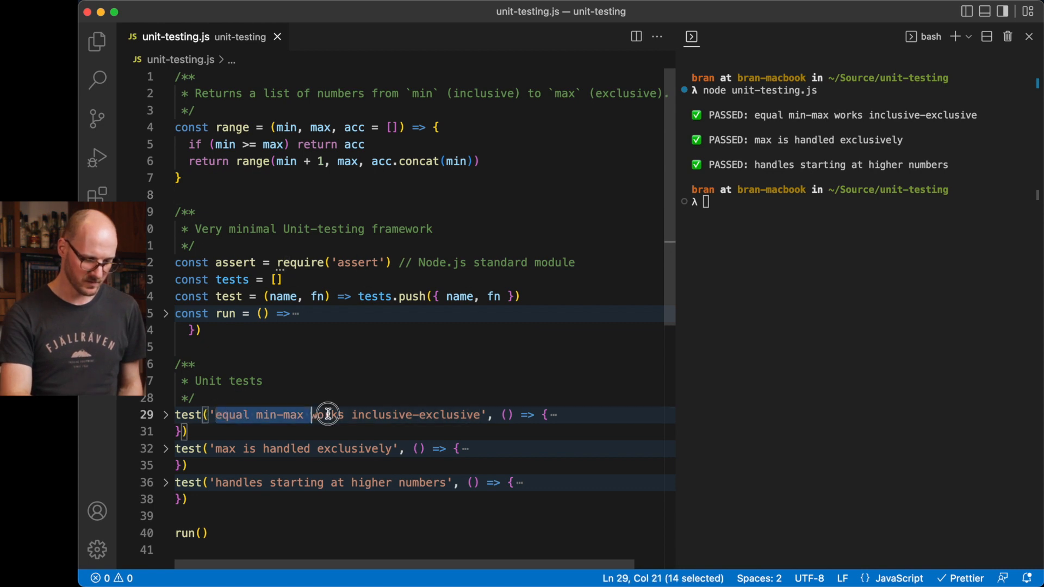
- Break the first test by expecting [1] instead of [], then restore it so all pass
left_click_drag(327, 415, 480, 414)
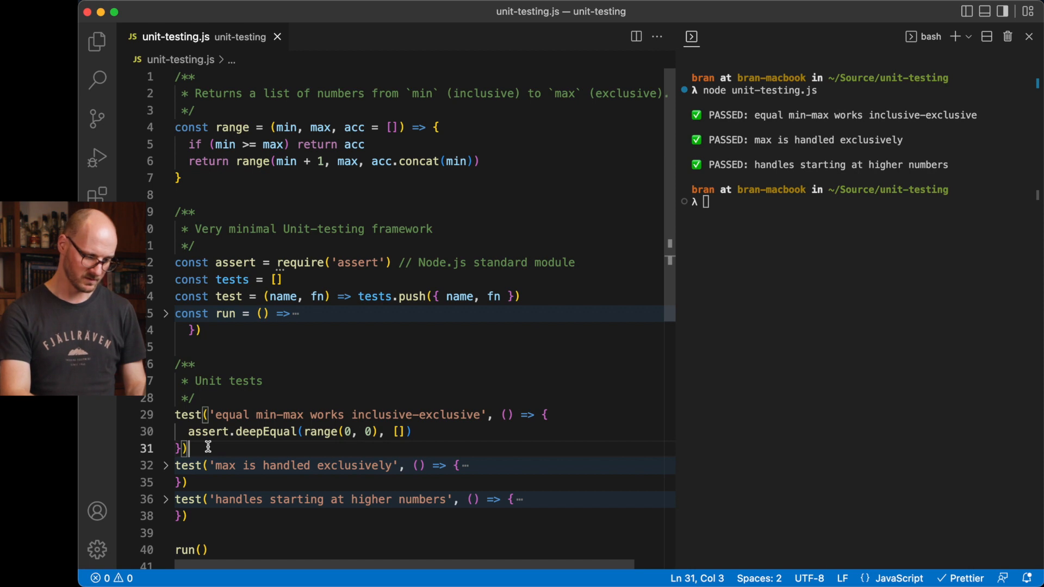
double_click(235, 431)
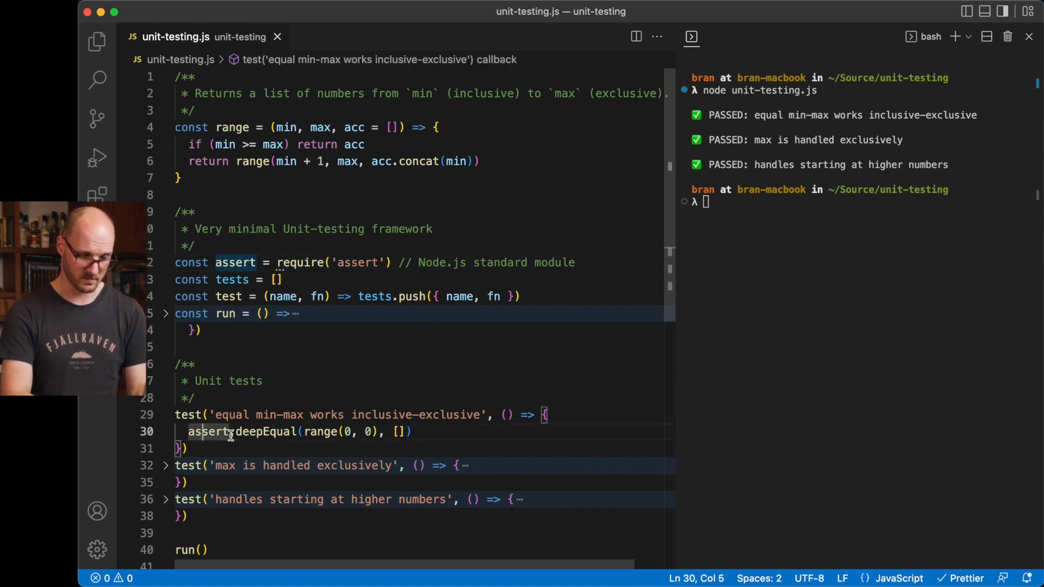
mouse_move(209, 431)
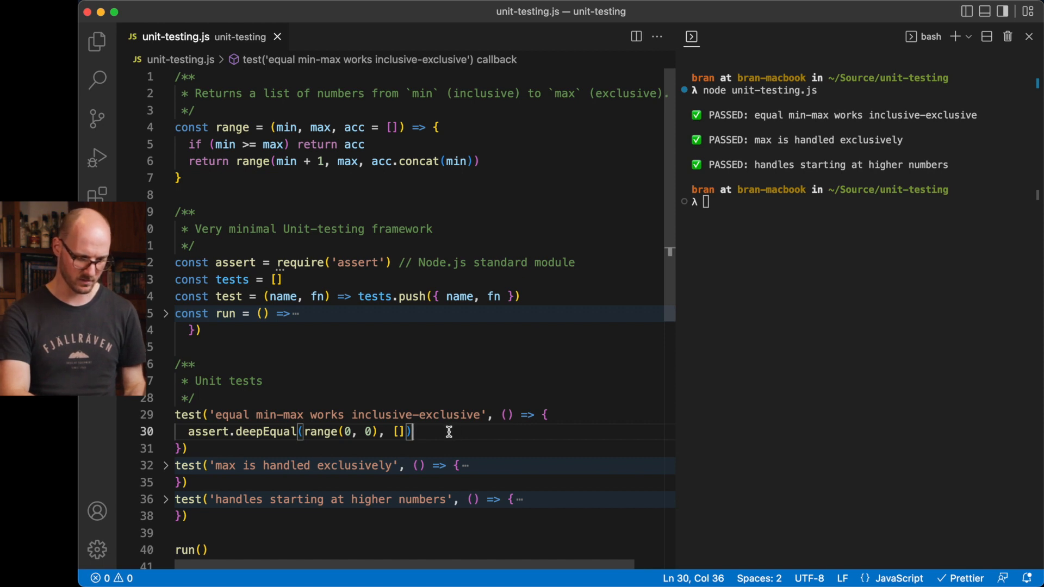
mouse_move(259, 432)
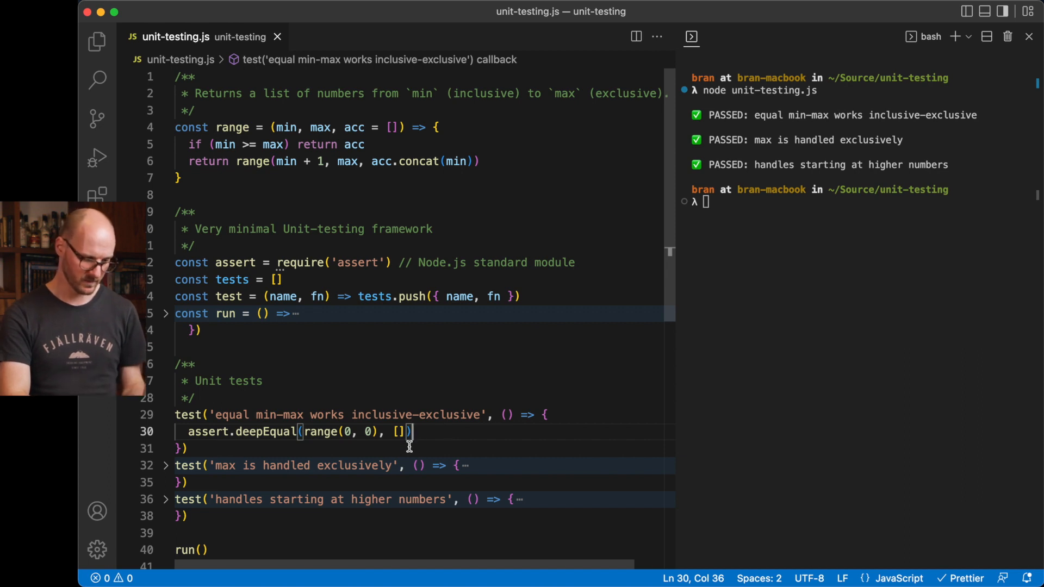
type("1")
left_click(864, 203)
type("node unit-testing.js")
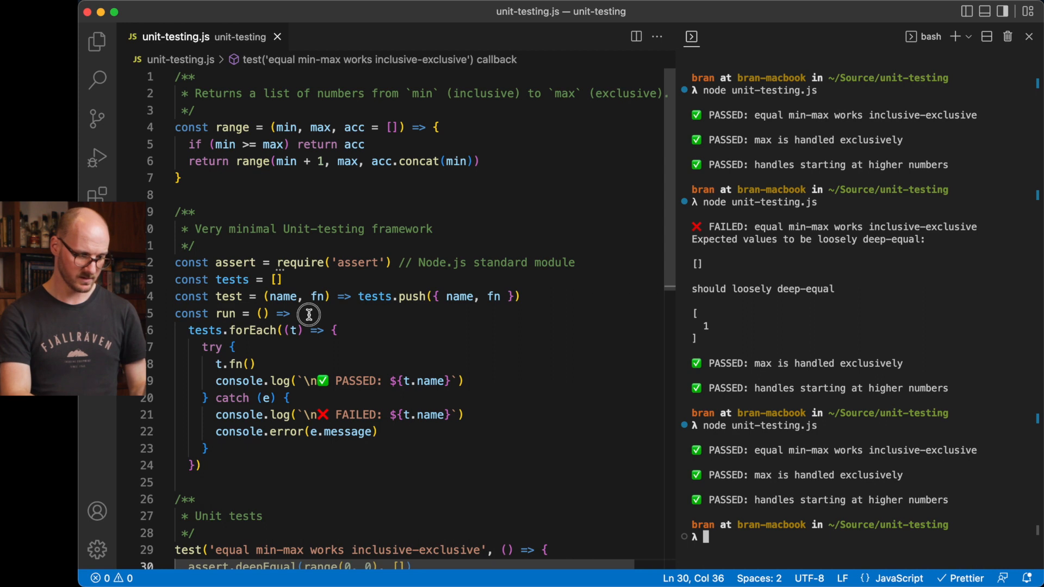
- Unfold the remaining tests to reveal the run loop's try/catch and all deepEqual assertions
left_click(196, 330)
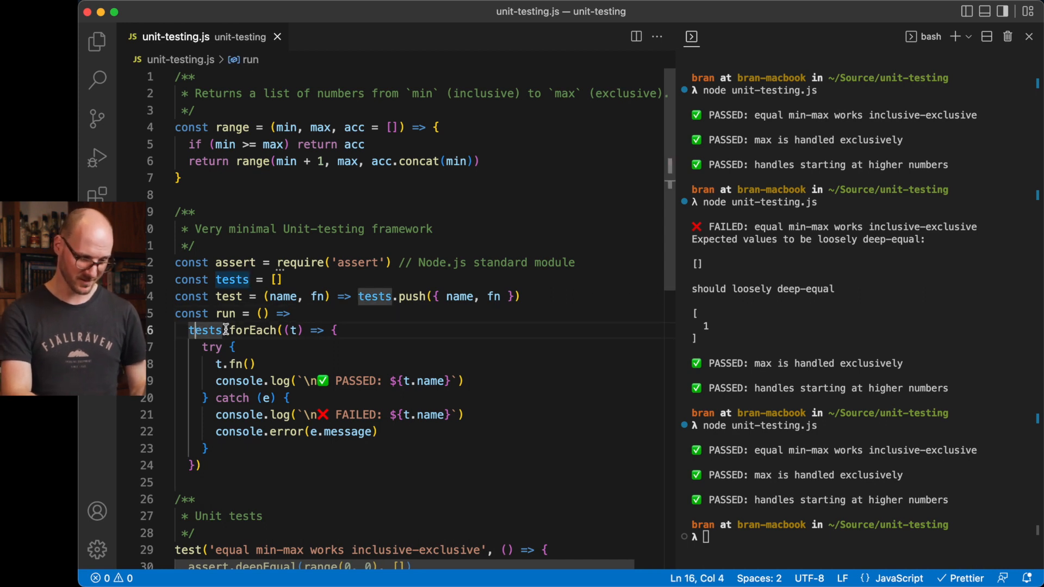
double_click(239, 364)
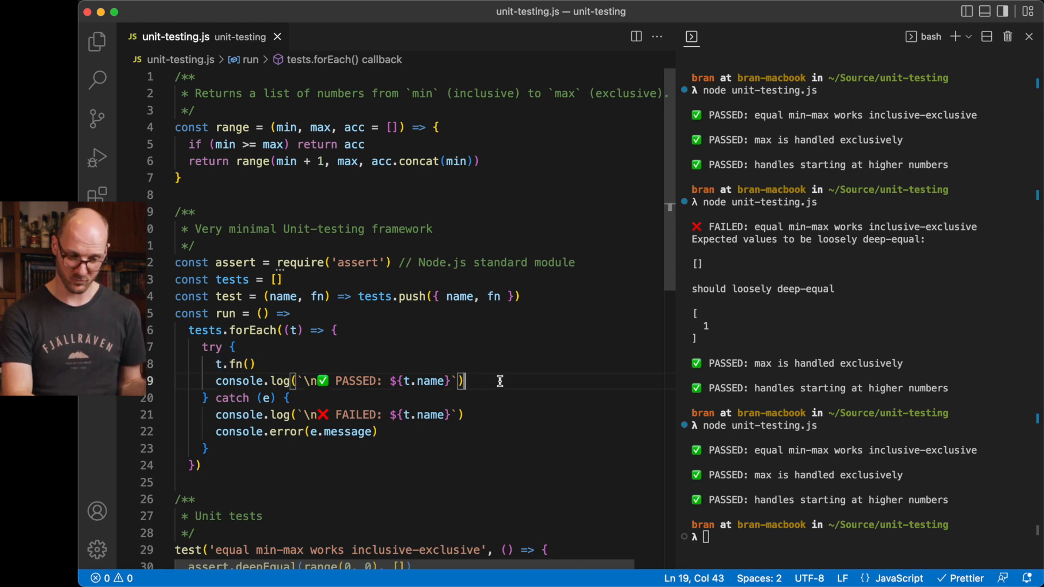
scroll("down", 3)
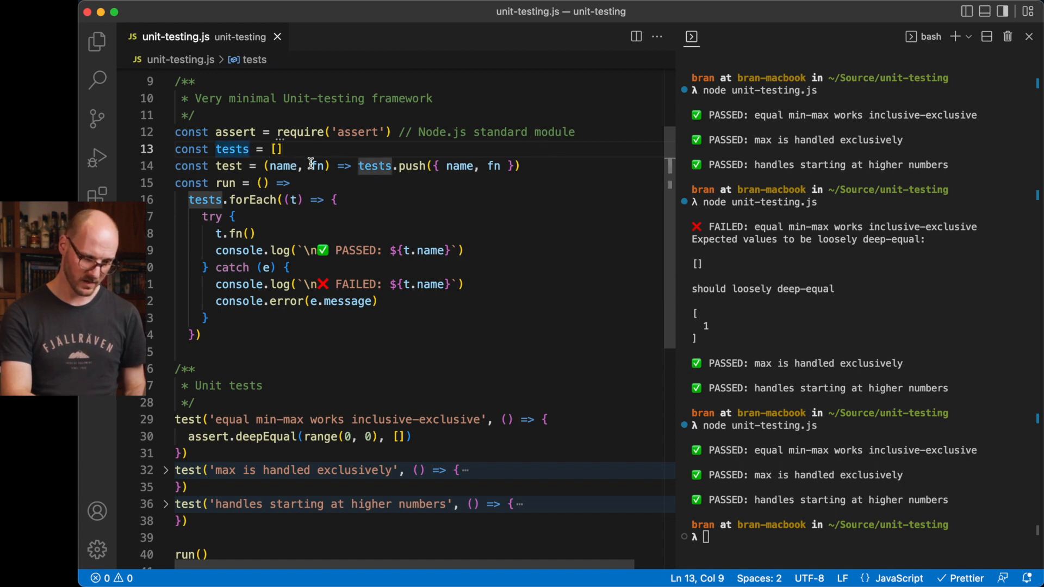
double_click(232, 166)
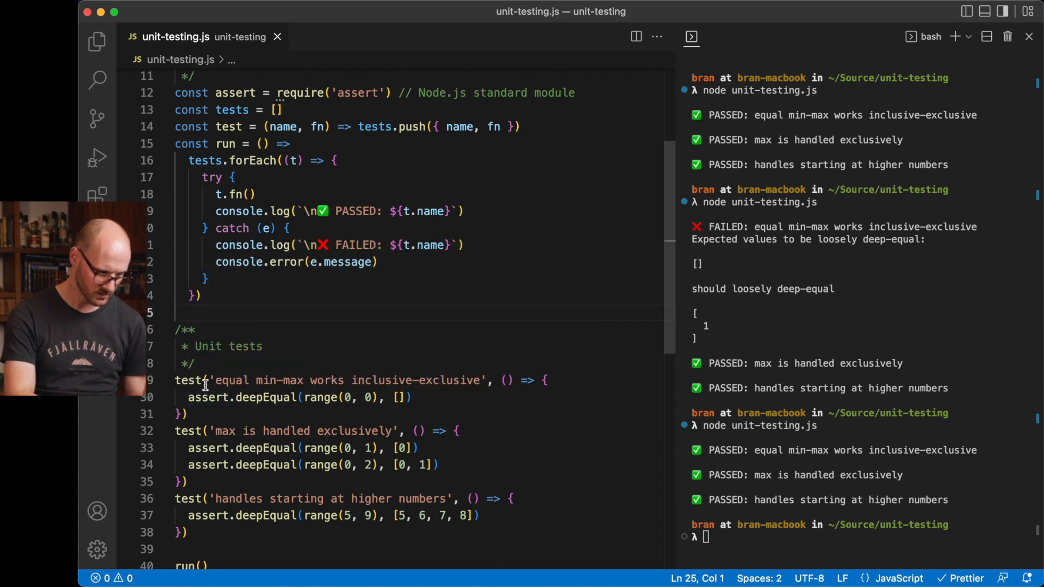
left_click_drag(210, 380, 479, 381)
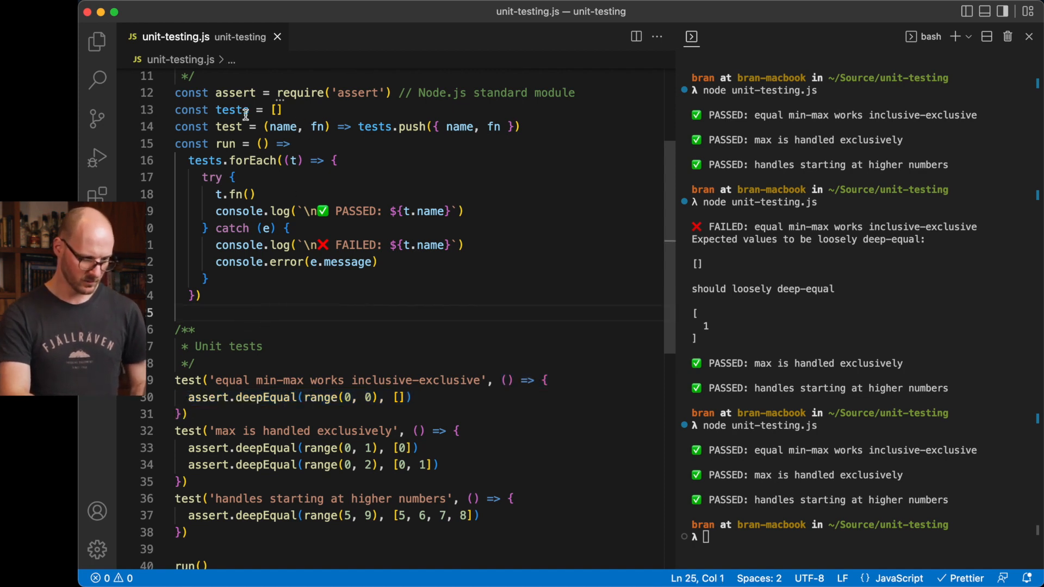
double_click(232, 110)
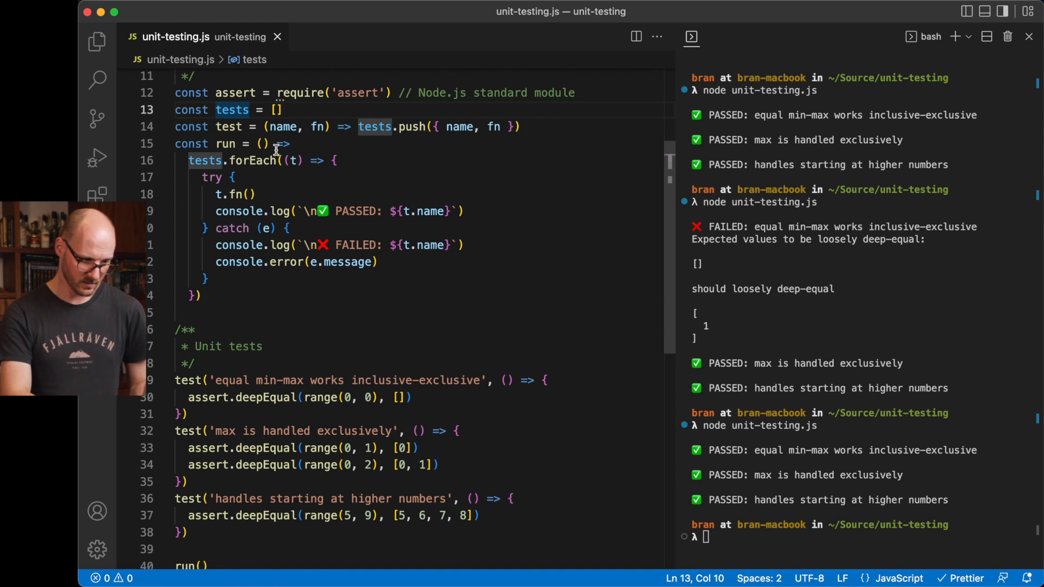
left_click(232, 127)
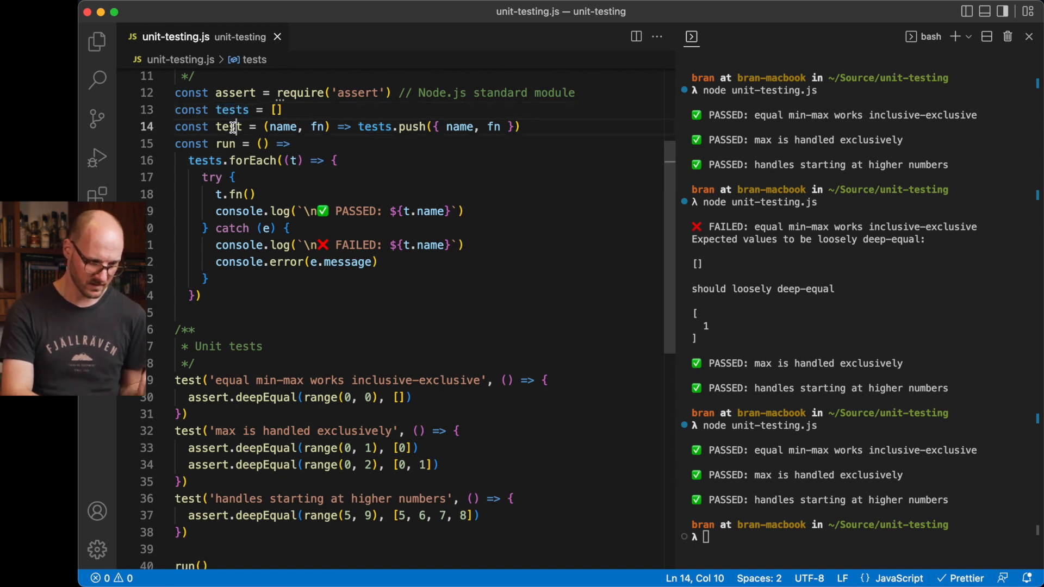
double_click(226, 127)
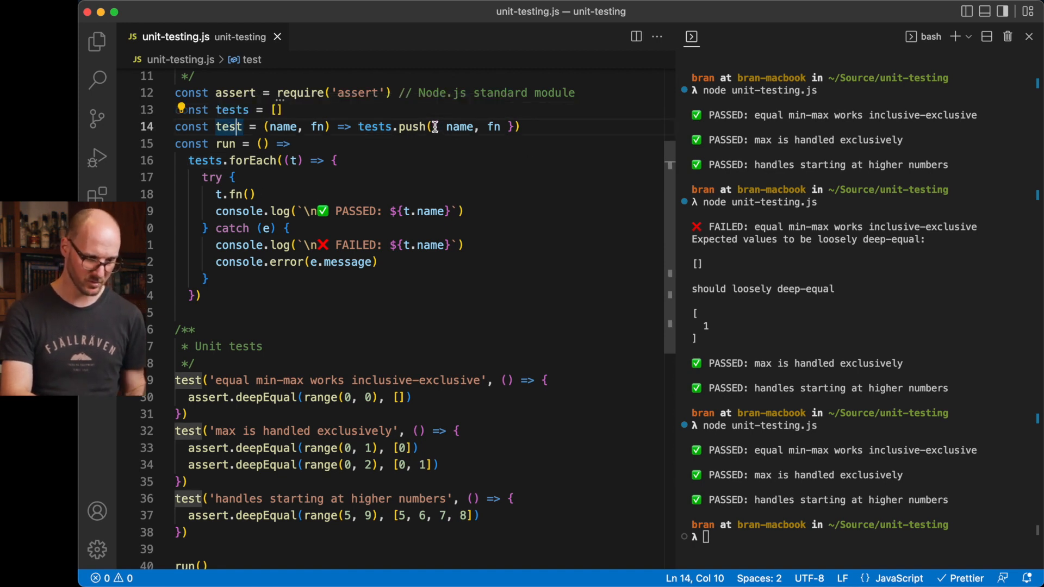
left_click_drag(434, 127, 515, 127)
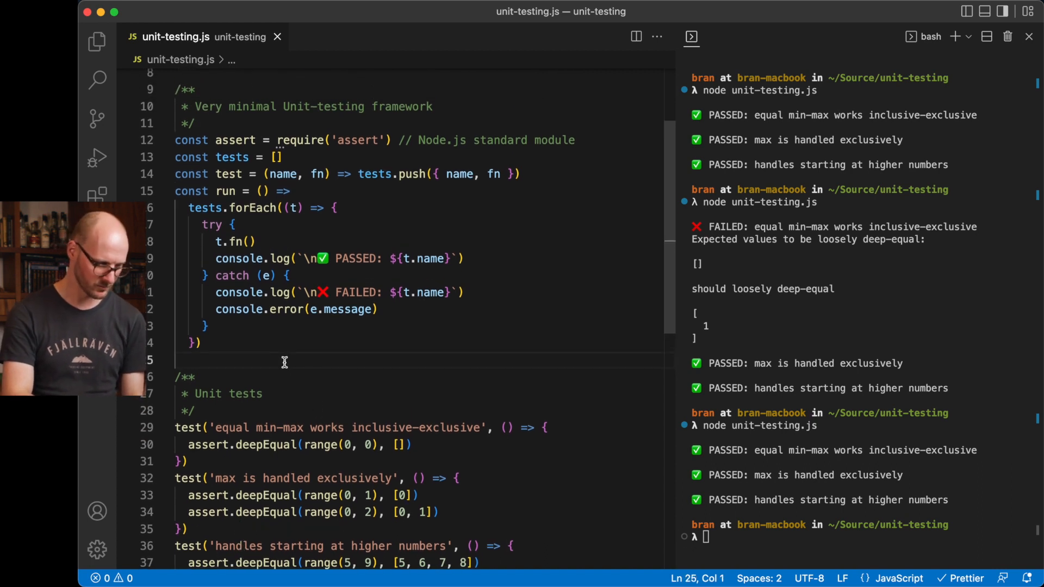
left_click(225, 191)
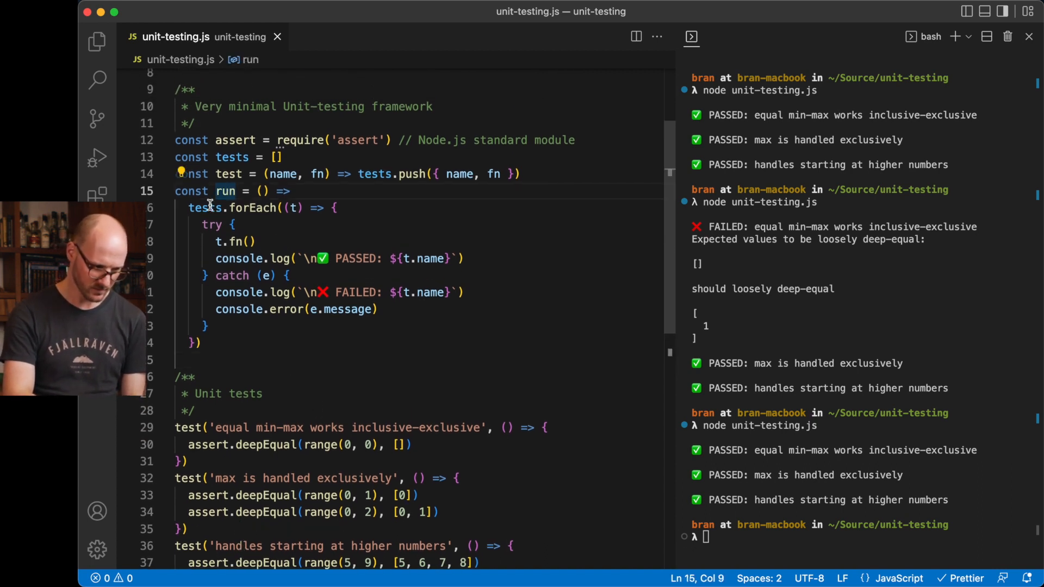
left_click(202, 208)
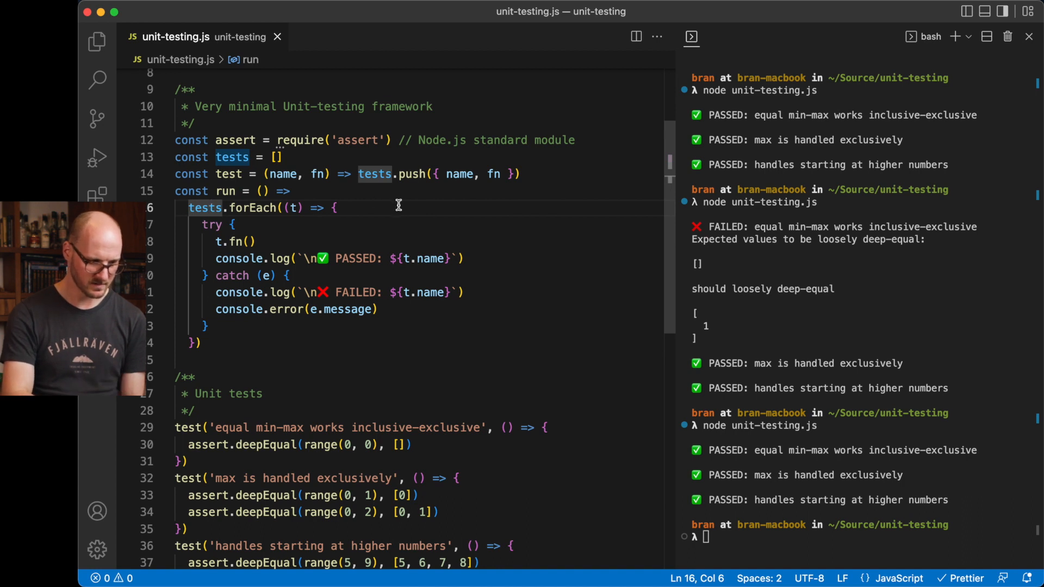
scroll("down", 3)
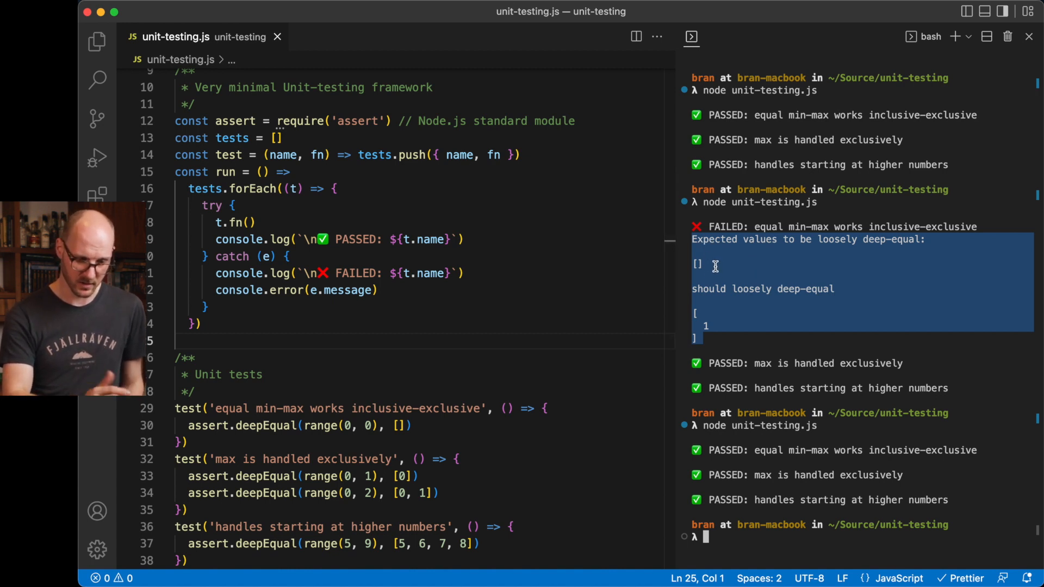
mouse_move(725, 324)
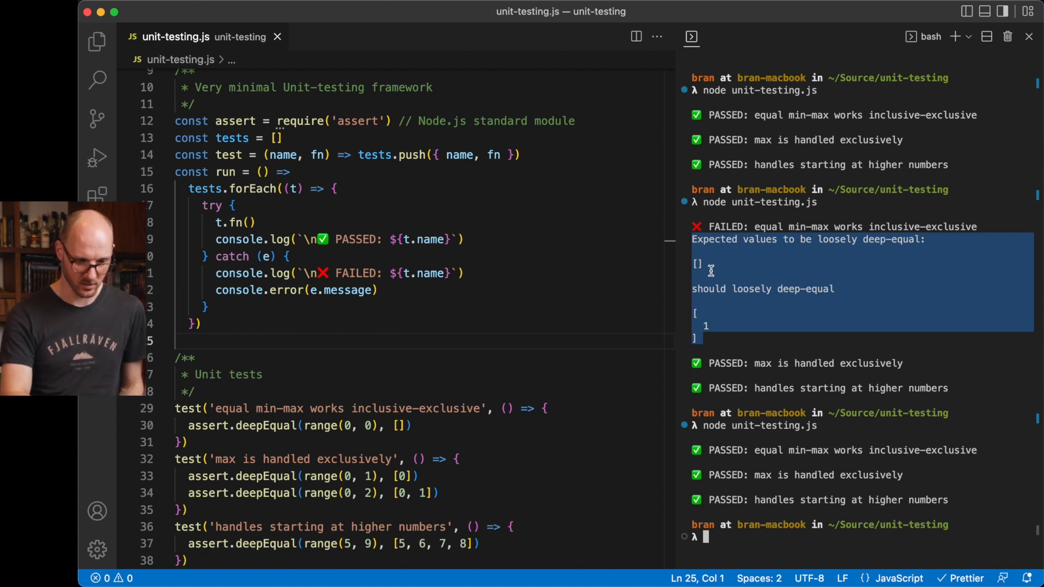
mouse_move(730, 317)
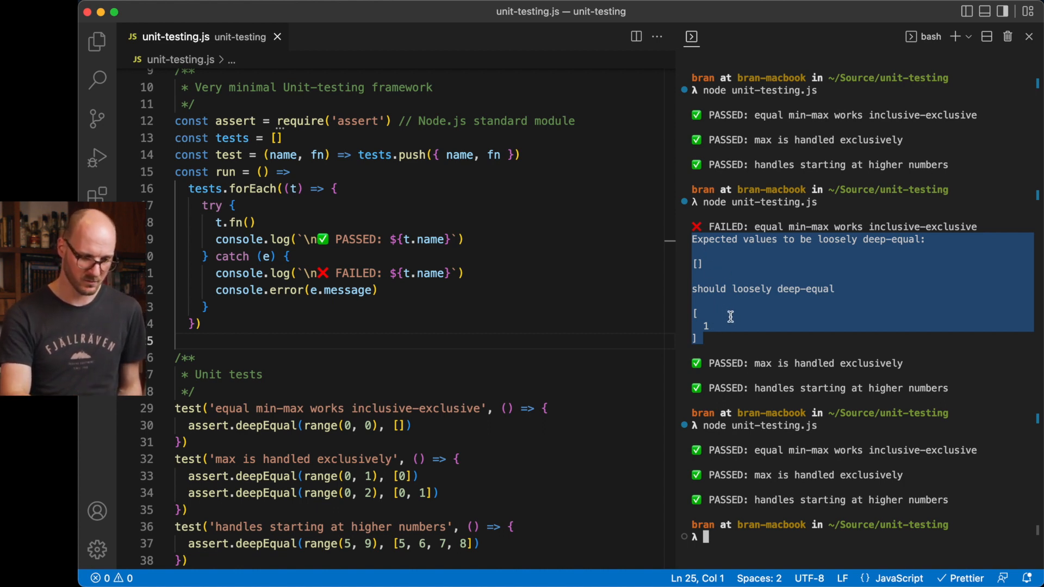
mouse_move(464, 300)
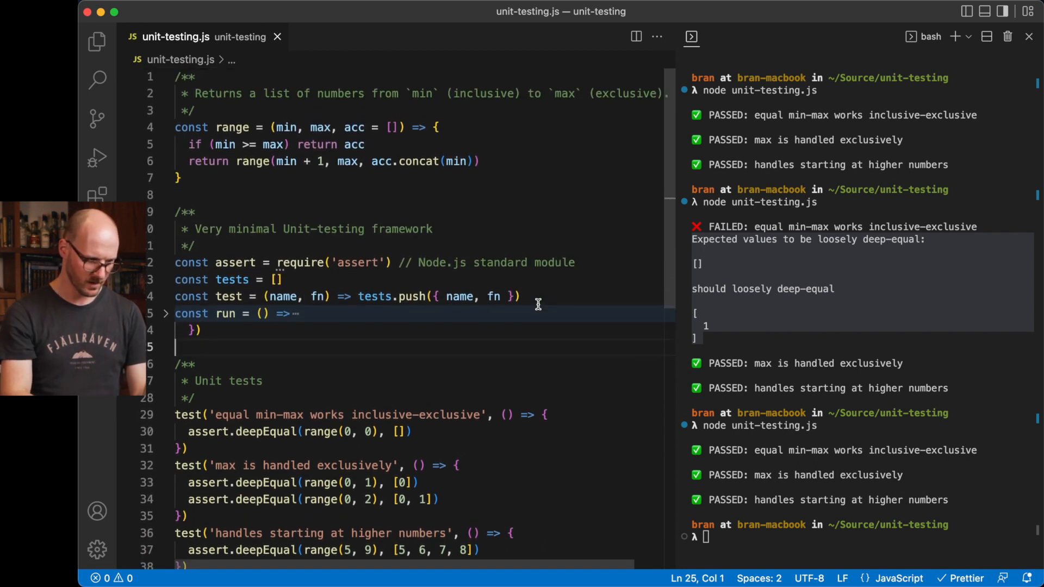
- Fold all three test bodies so only the test names remain visible
left_click(278, 127)
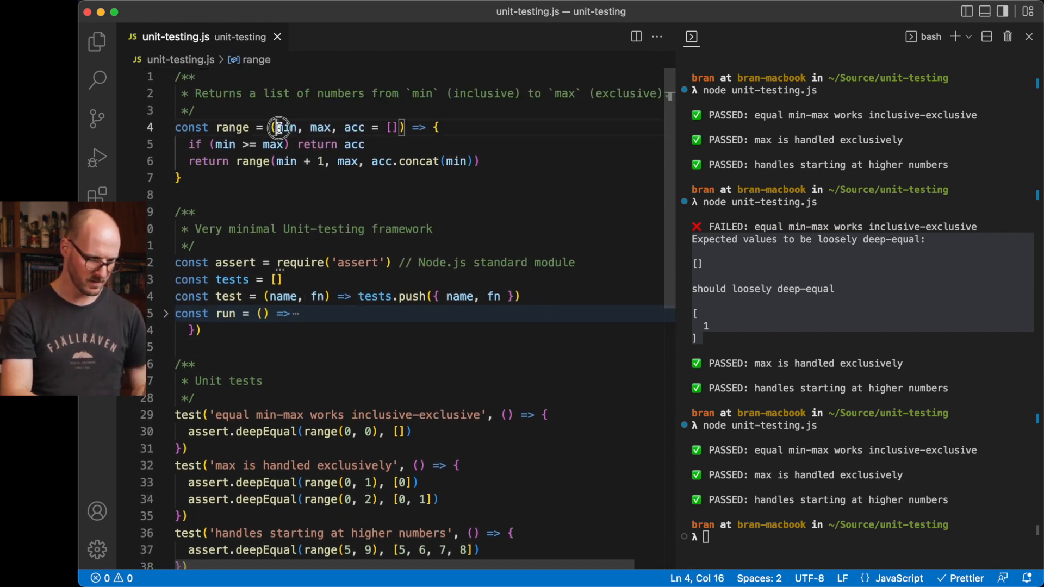
double_click(285, 127)
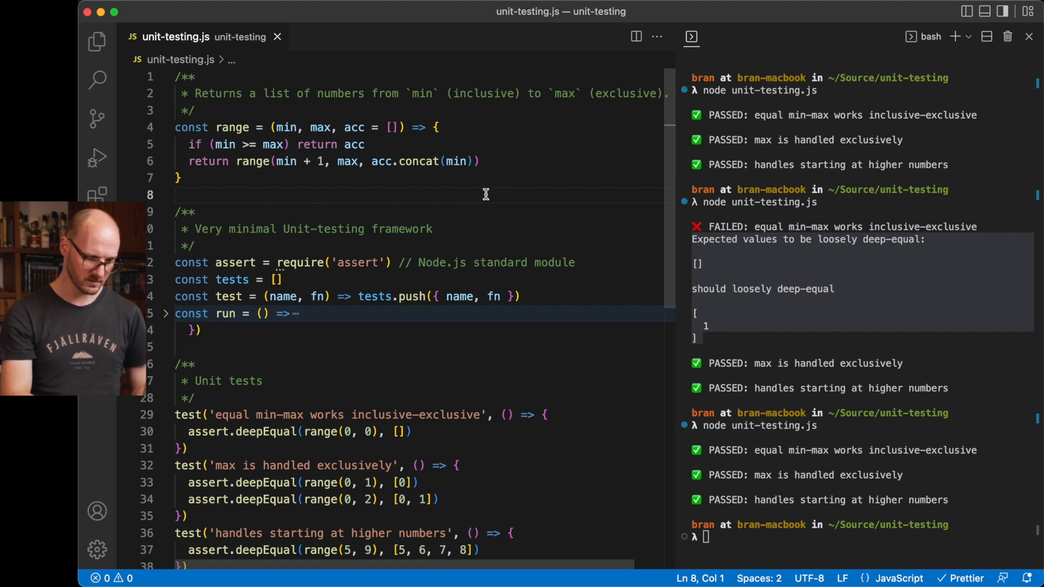
scroll("down", 3)
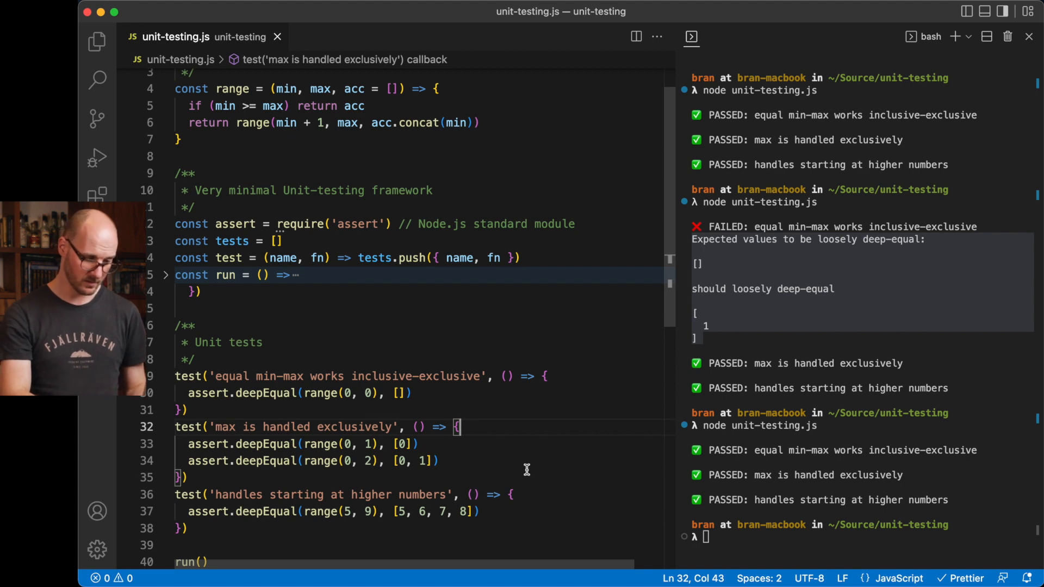
left_click(513, 495)
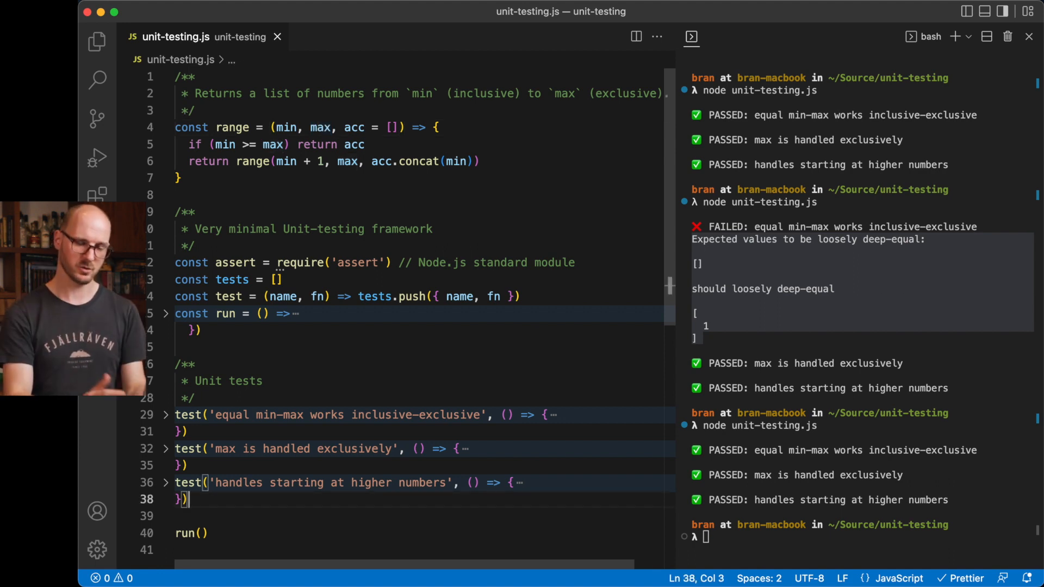
- Start a 'supports negative numbers' test with an empty assert.deepEqual([], []) call
type("test")
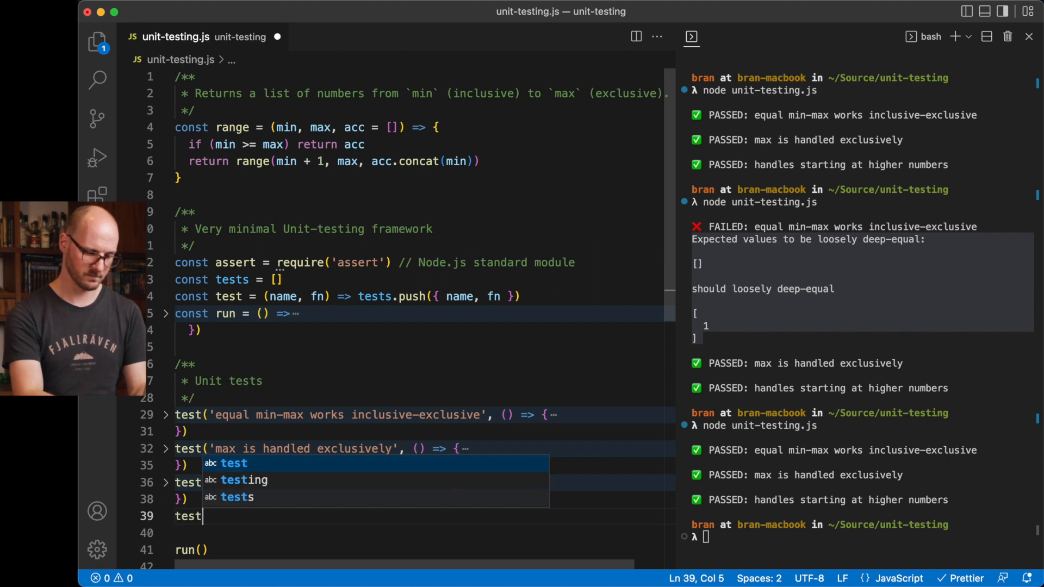
type("('')")
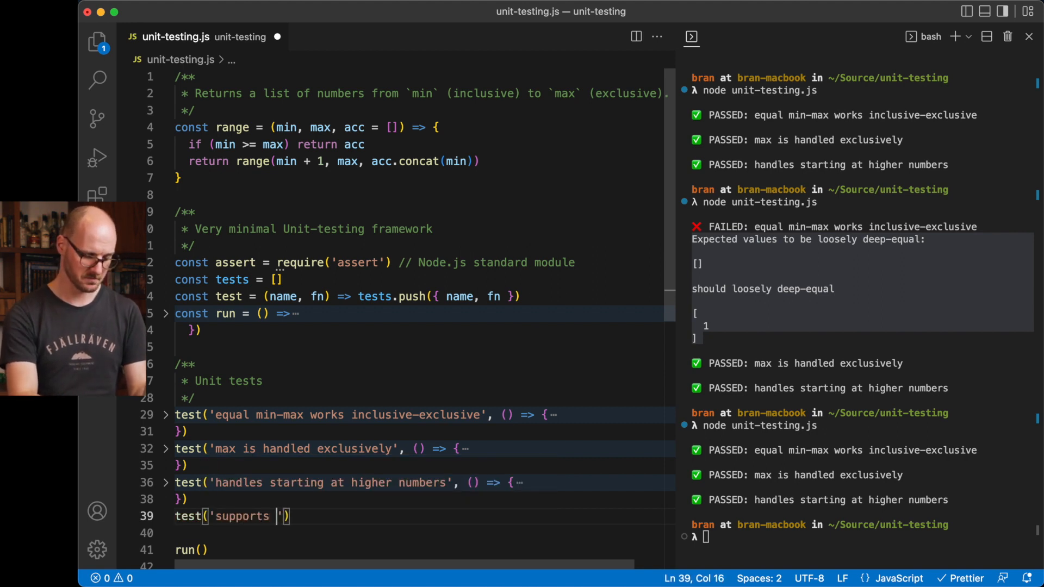
type("n")
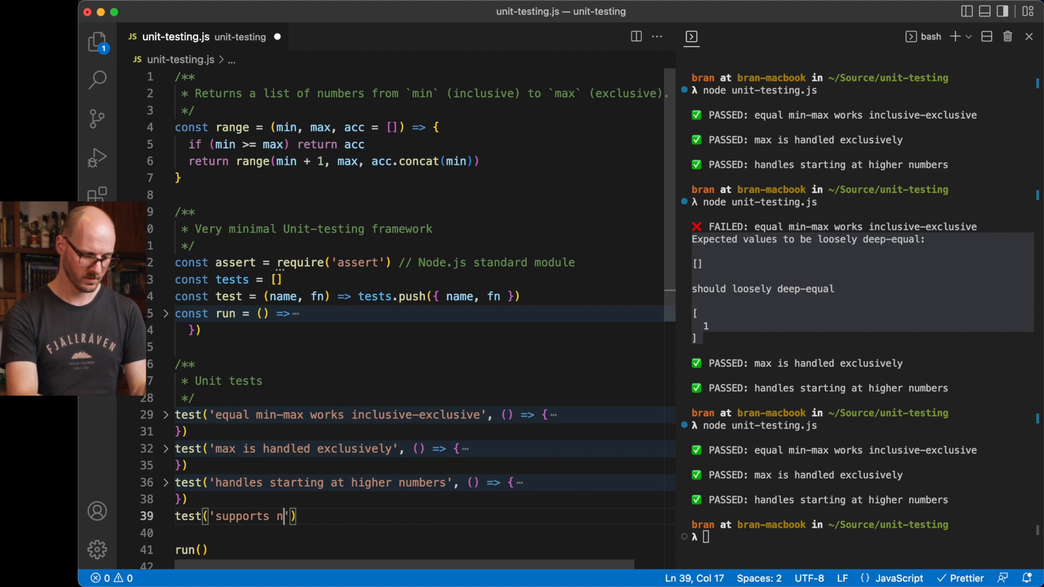
type("egative numbers")
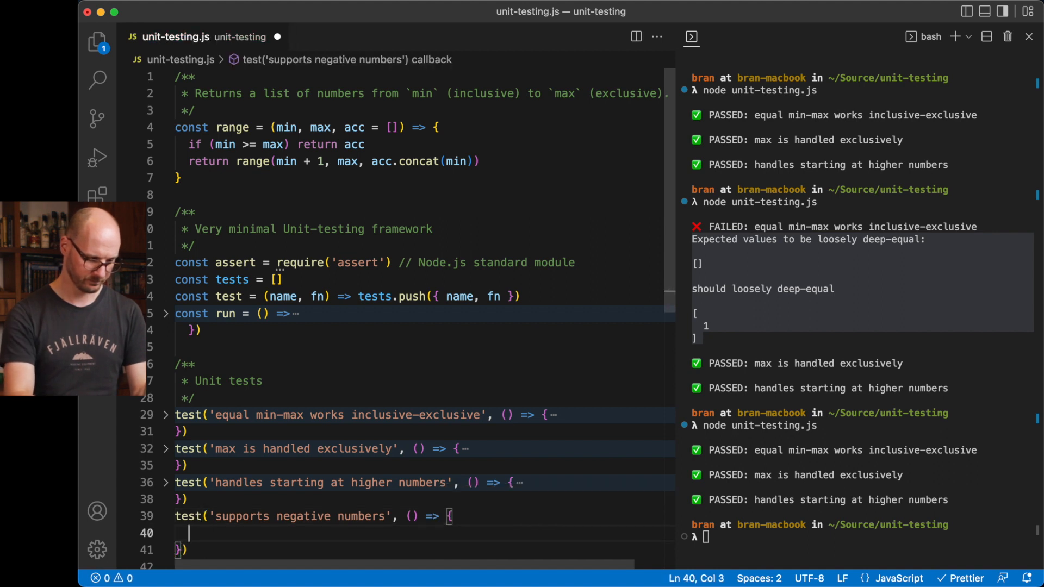
type("assert")
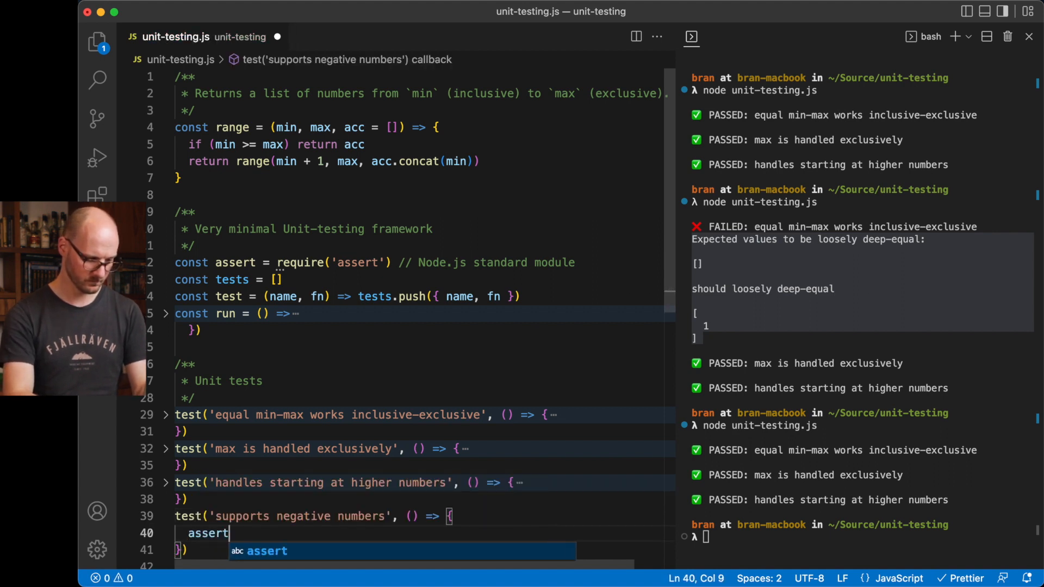
type(".deepEqual()")
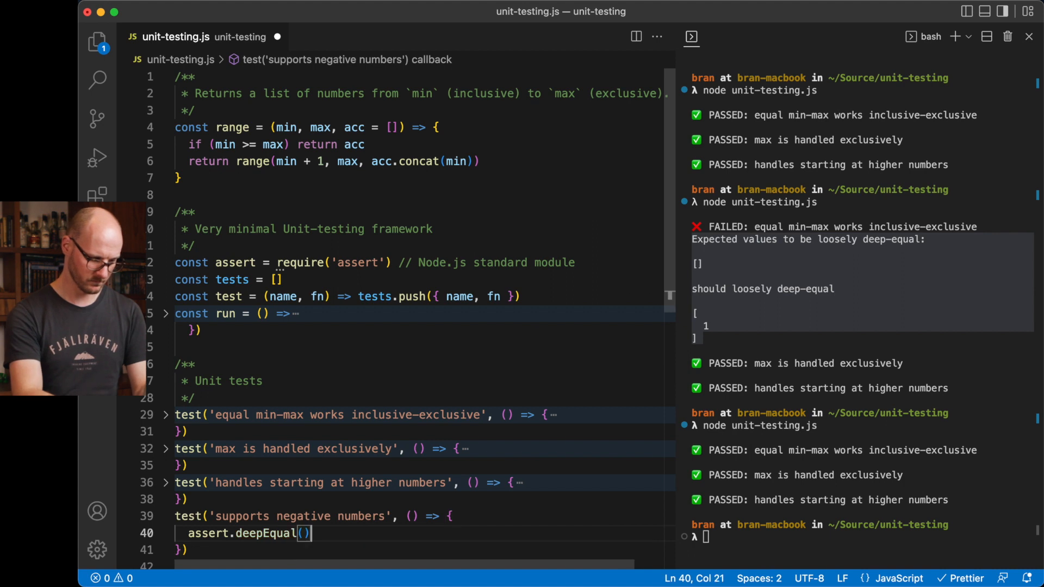
type("[], []")
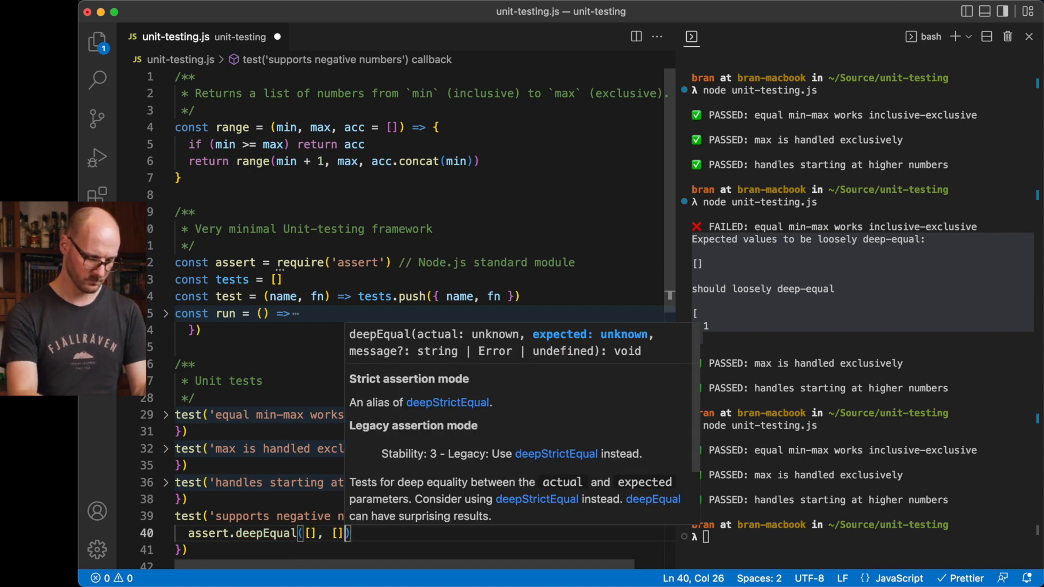
- Assert range(-5, -3) equals [-5, -4] and range(-5, 3) equals -5 through 2
type("range(")
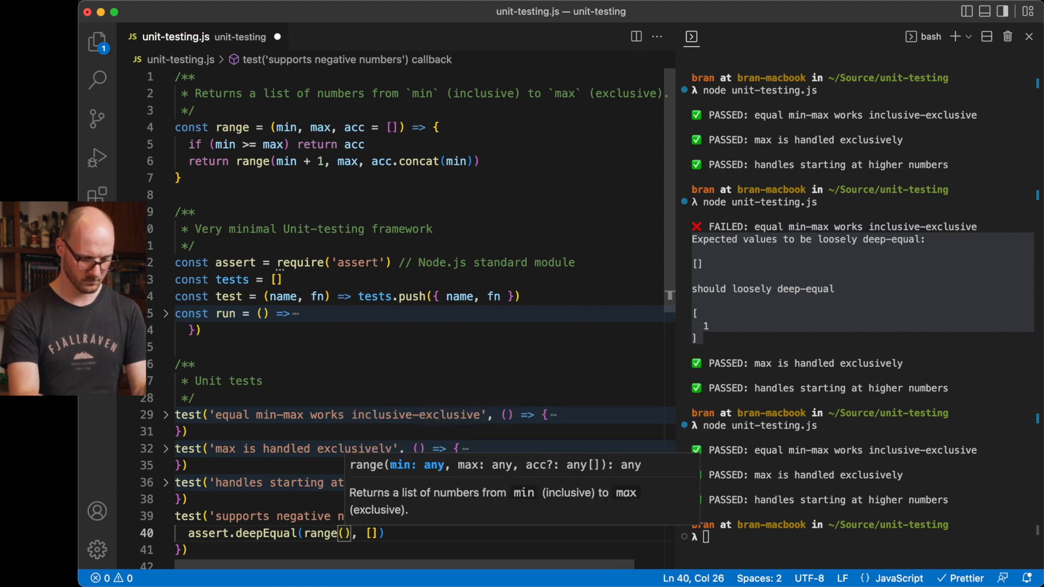
type("-5, -3")
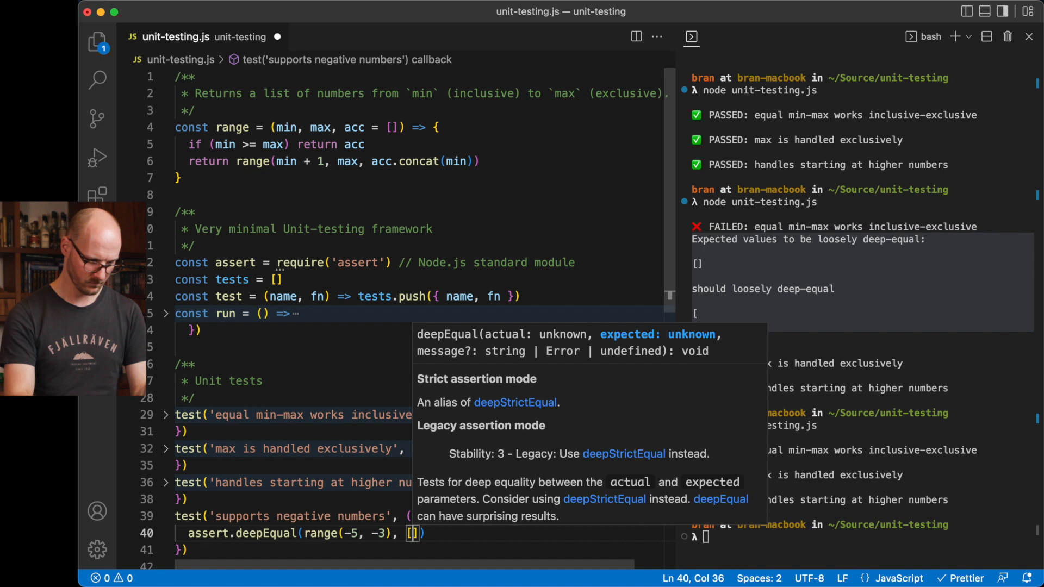
type("-5")
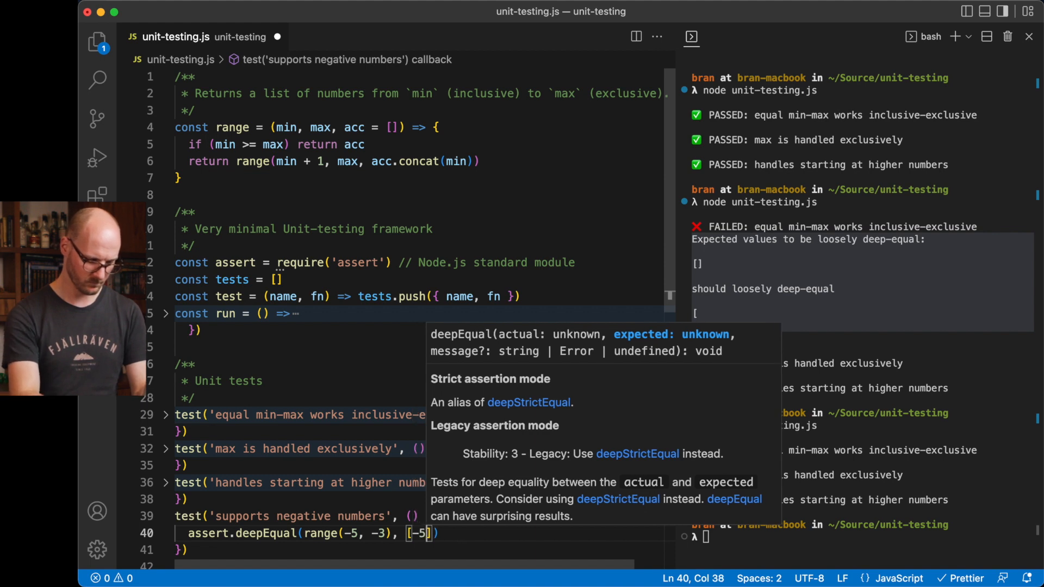
type(", -4")
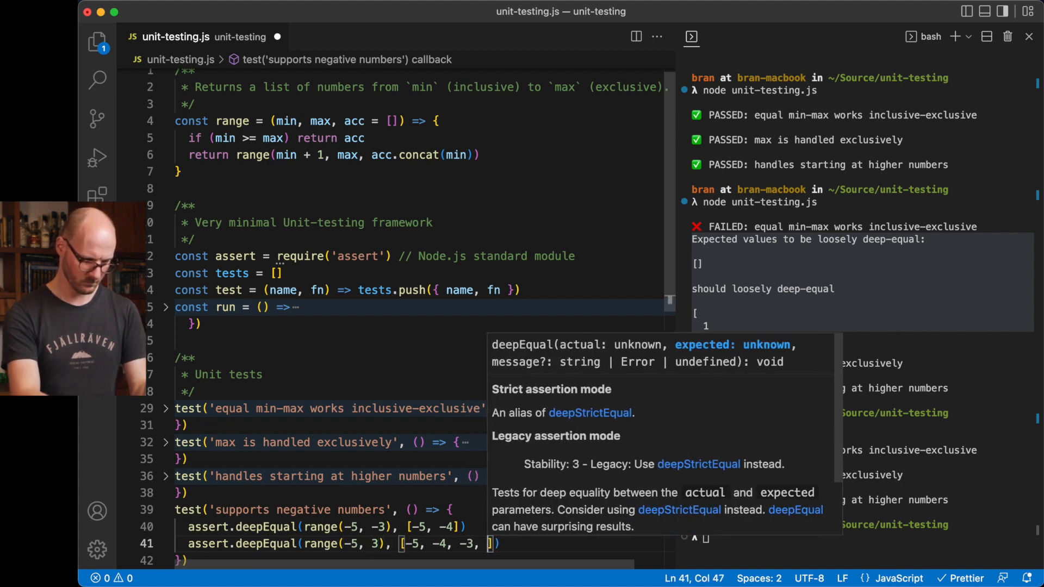
type("-2, -1,")
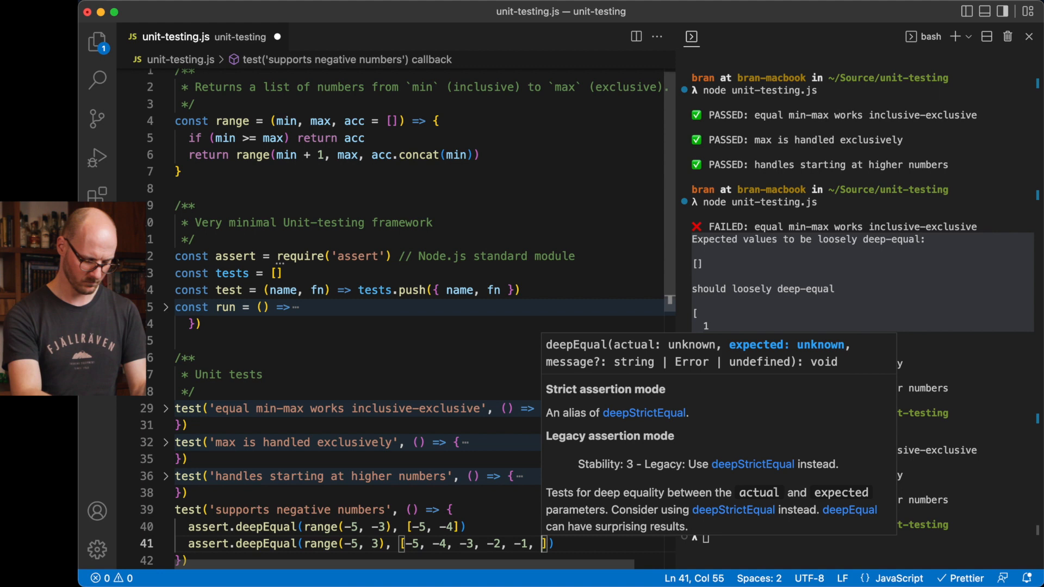
type("0, 1, 2")
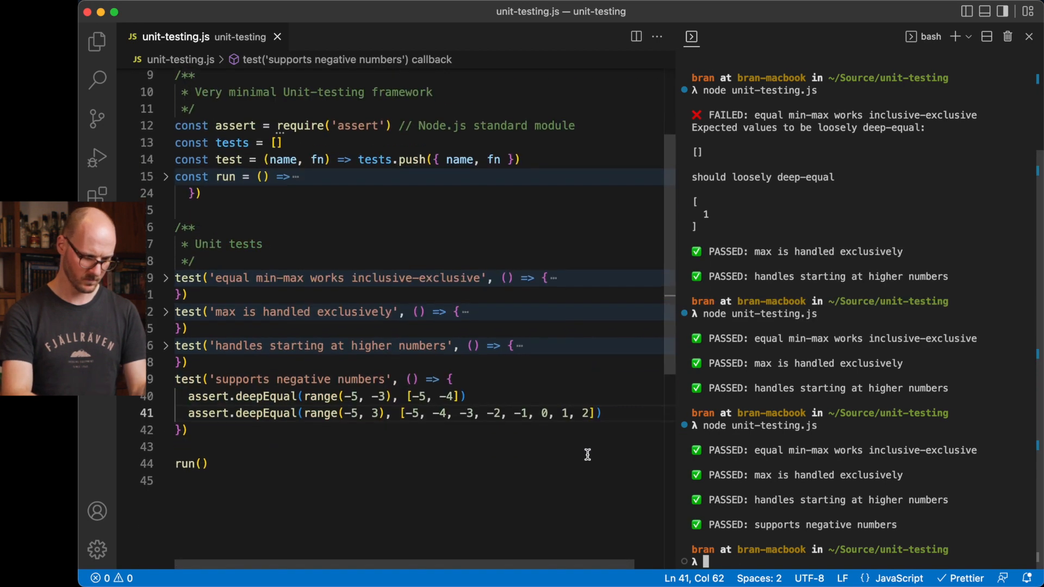
key("Enter")
type("test('")
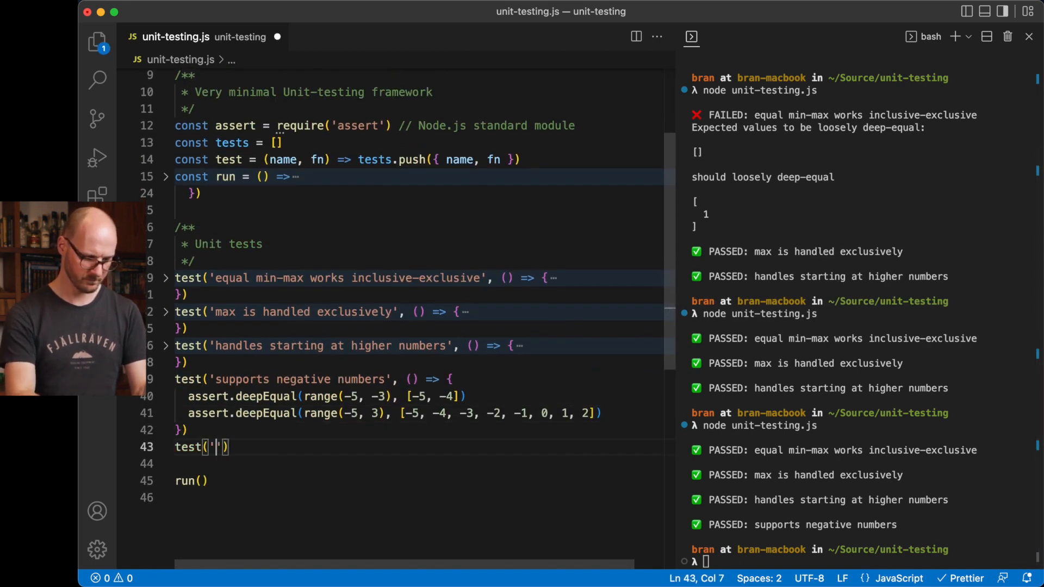
- Write a 'does not support decreasing numbers' test asserting range(8, 3) equals []
type("does not s")
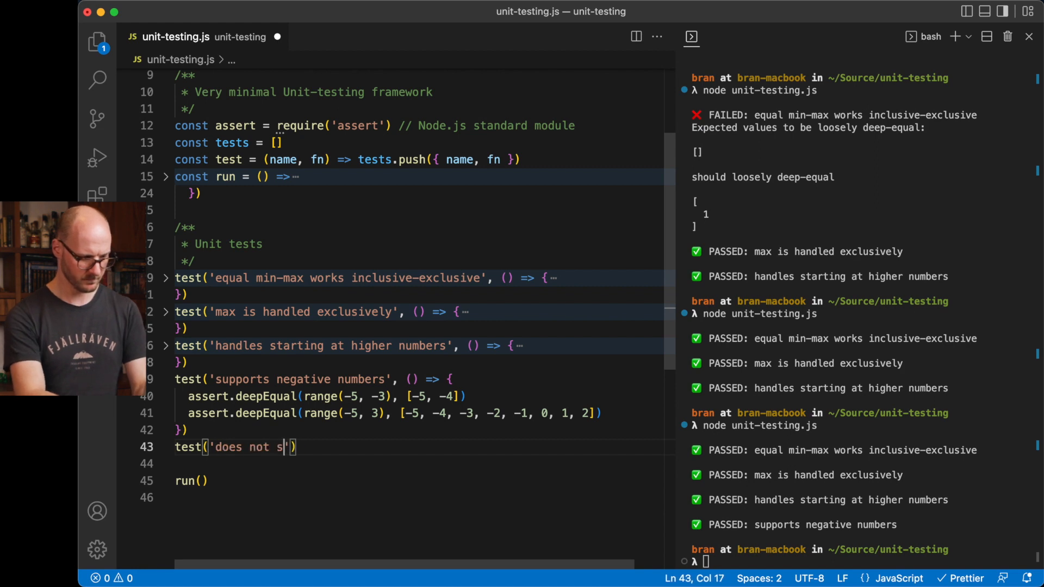
type("upport")
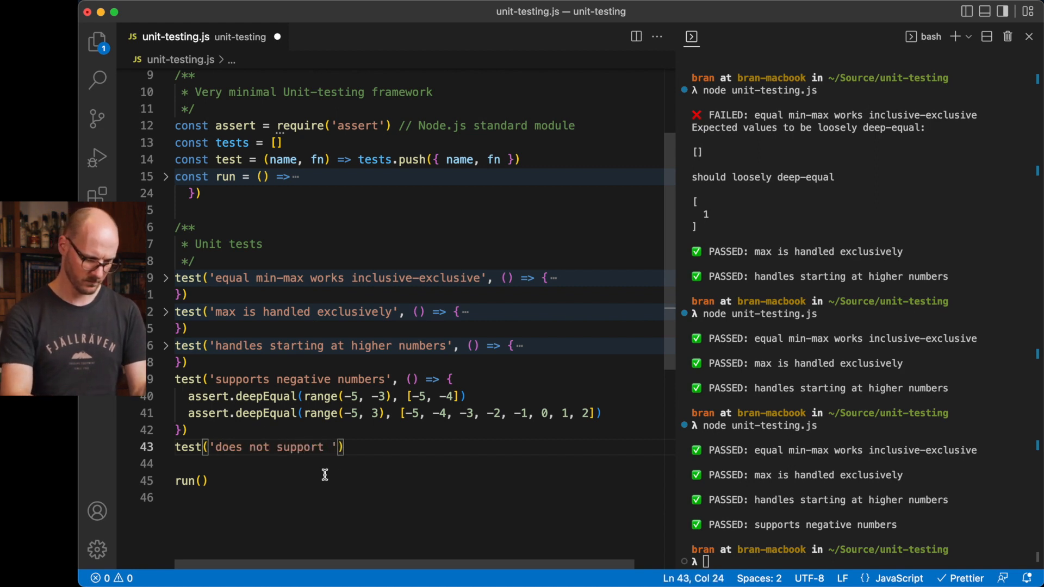
type("decrea")
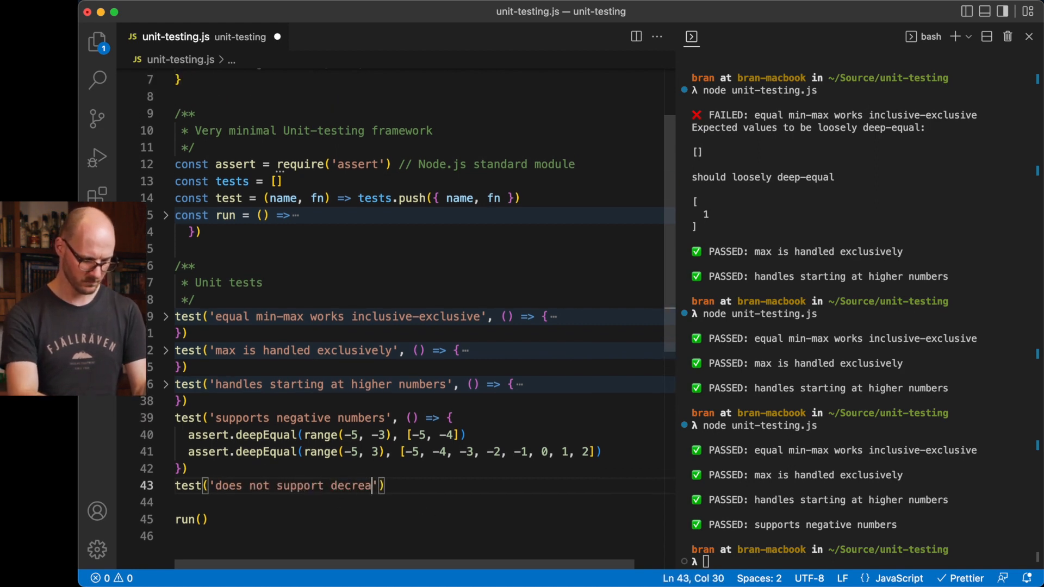
type("sing numbers")
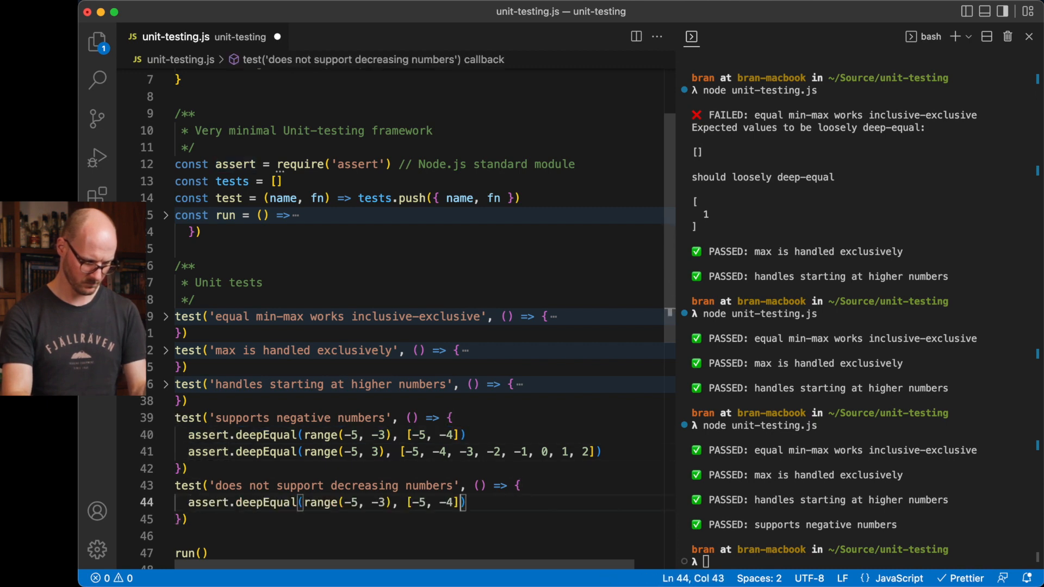
left_click_drag(413, 502, 451, 502)
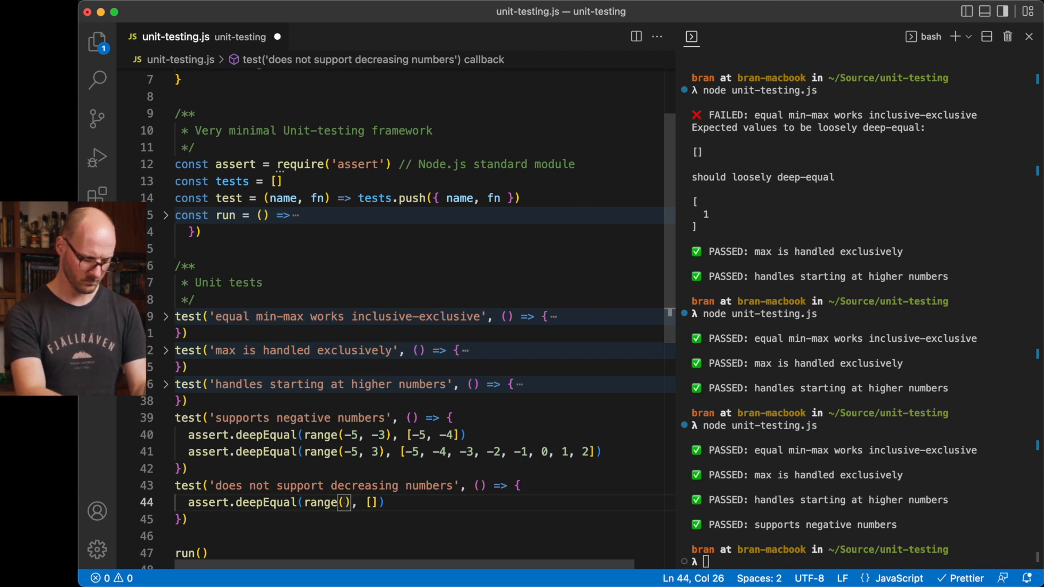
type("8, 3")
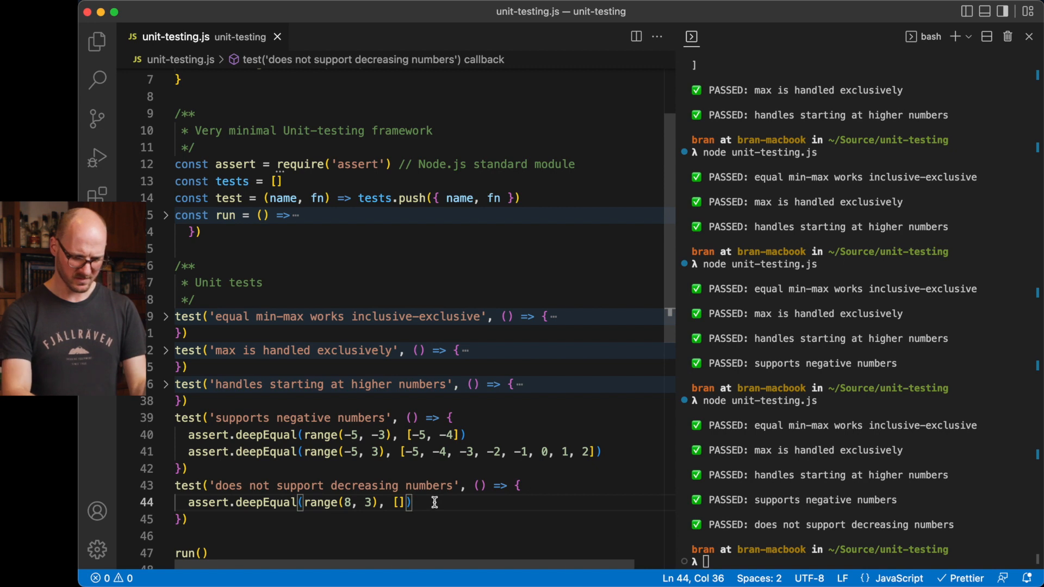
- Add a '// does not make sense' comment and save the test file
type("// does not ma")
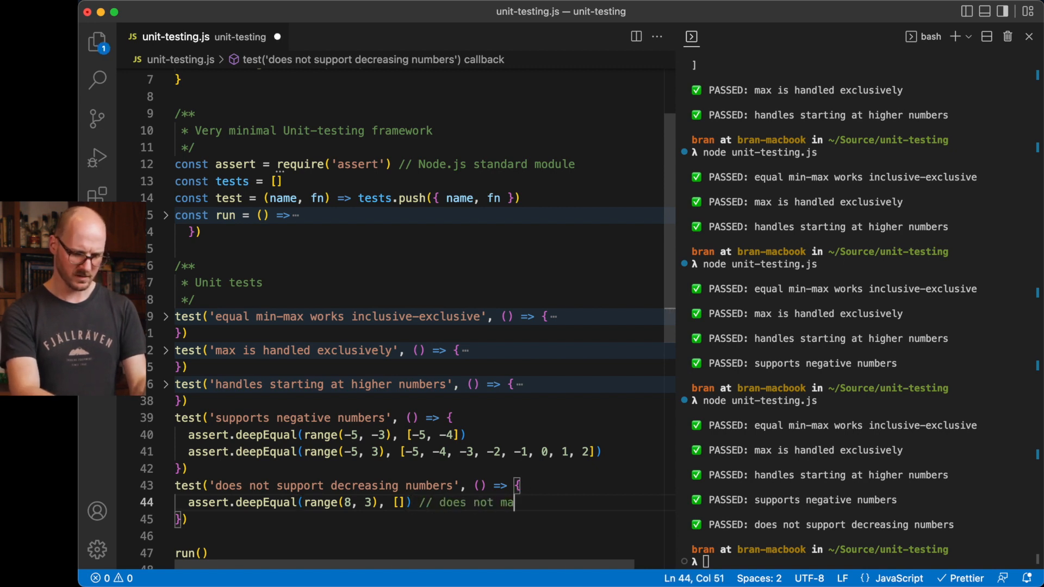
type("ke sense")
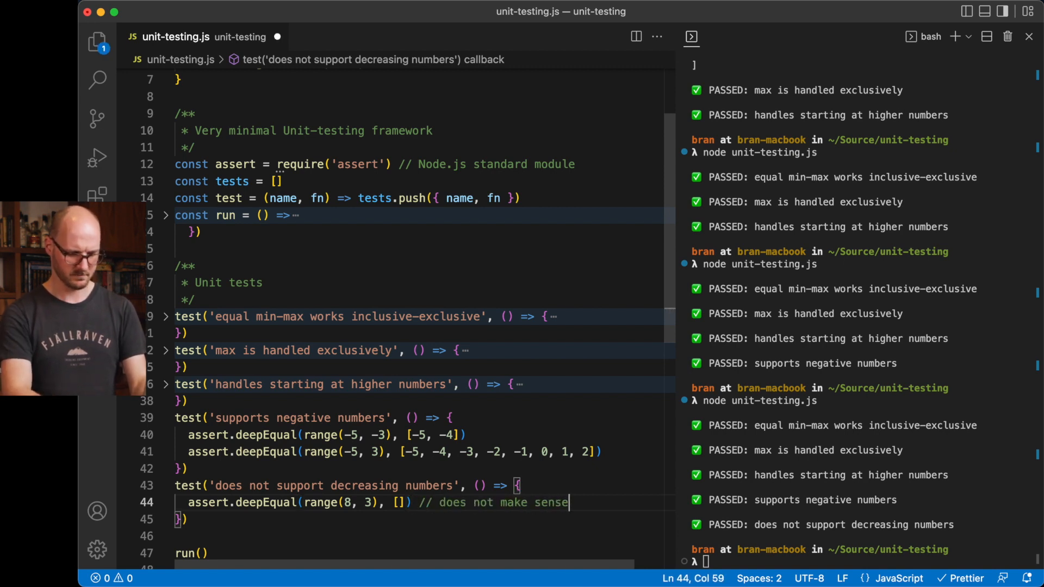
key("cmd+s")
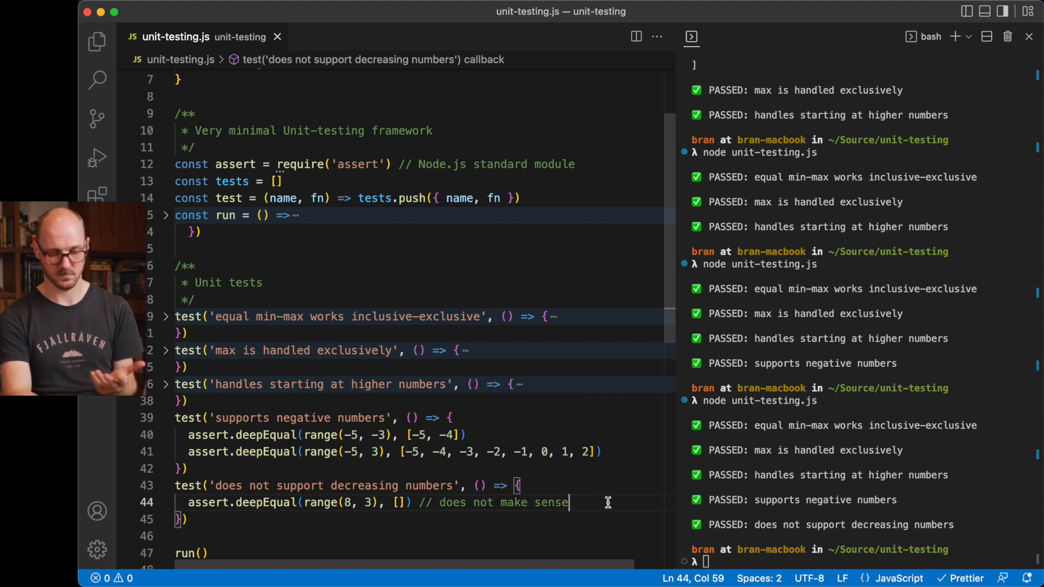
mouse_move(341, 459)
type("if (")
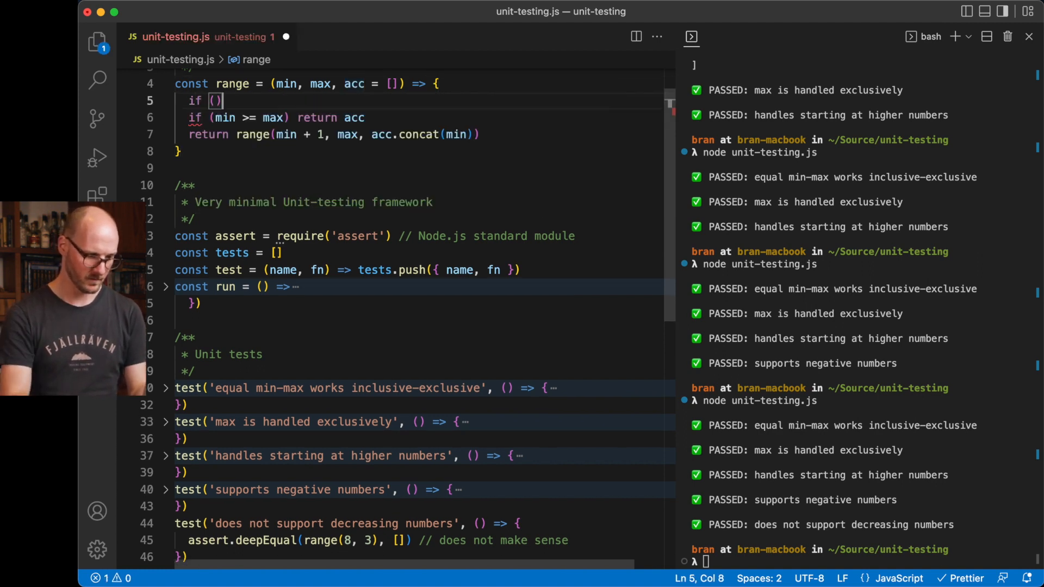
- Throw Error('not supported!') in range when max < min, wrapping the test in assert.throws
type("maxc")
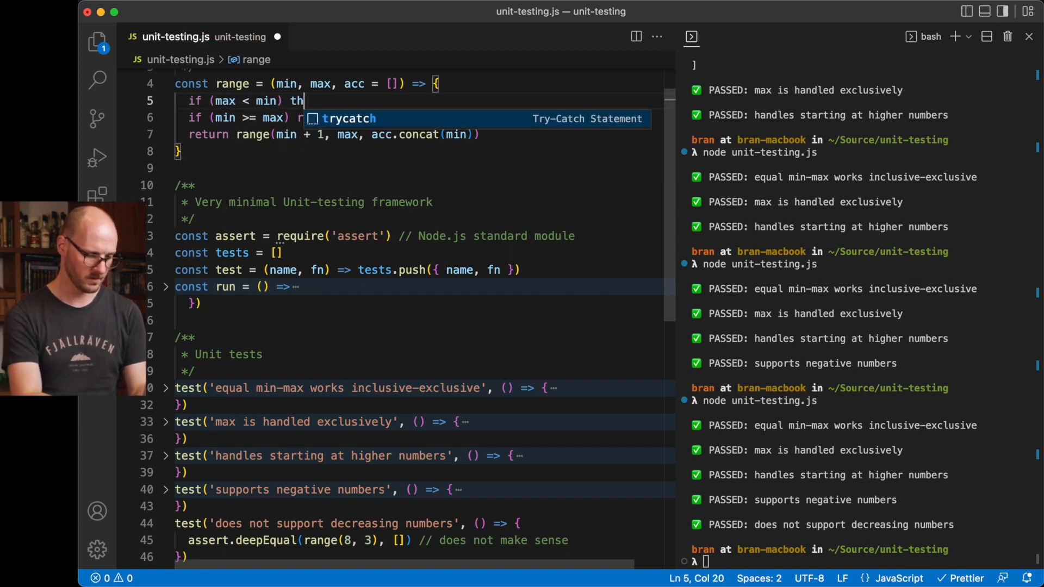
type("row new Error")
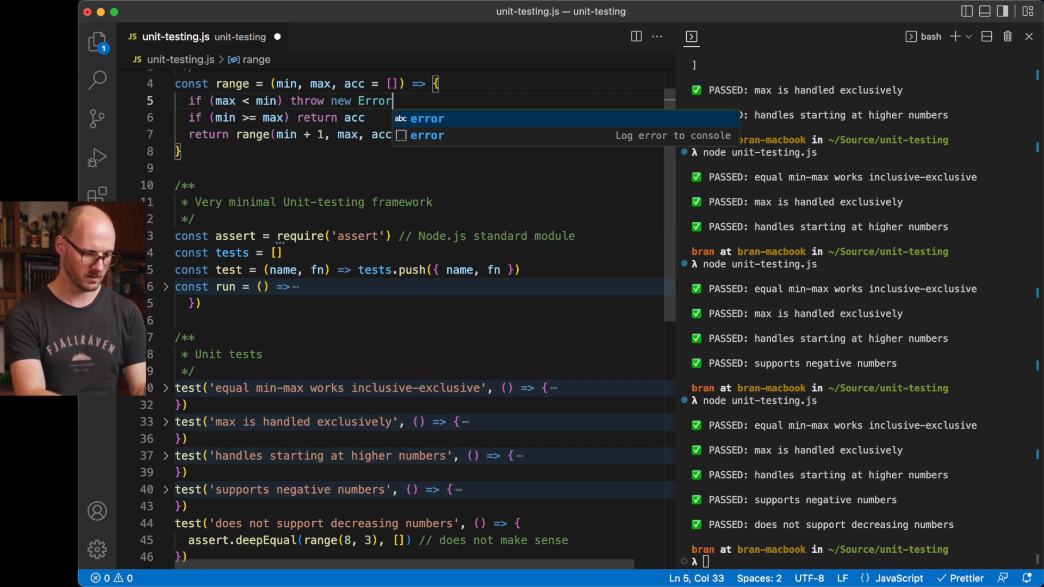
type("('')")
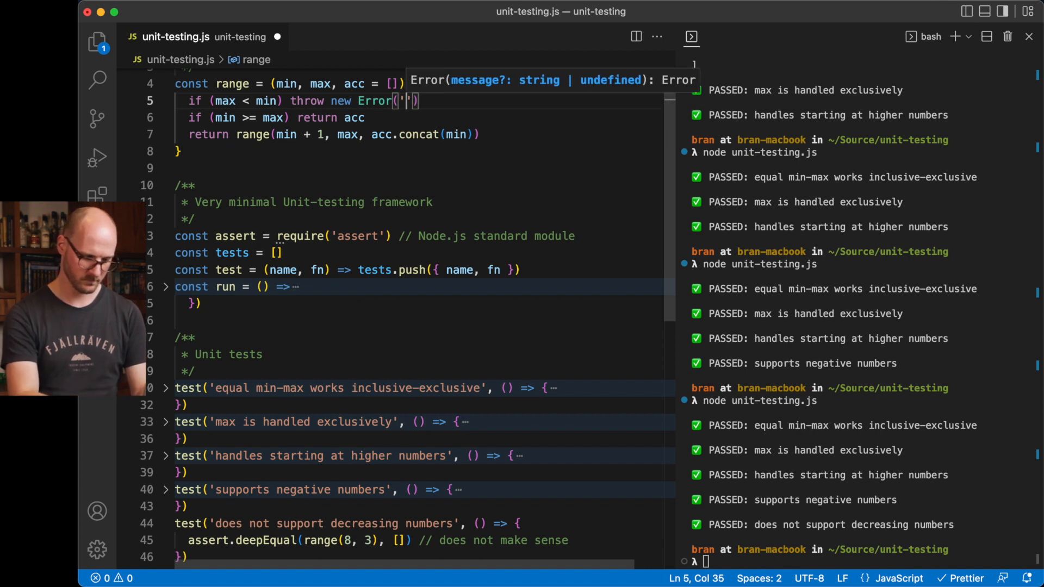
type("not support")
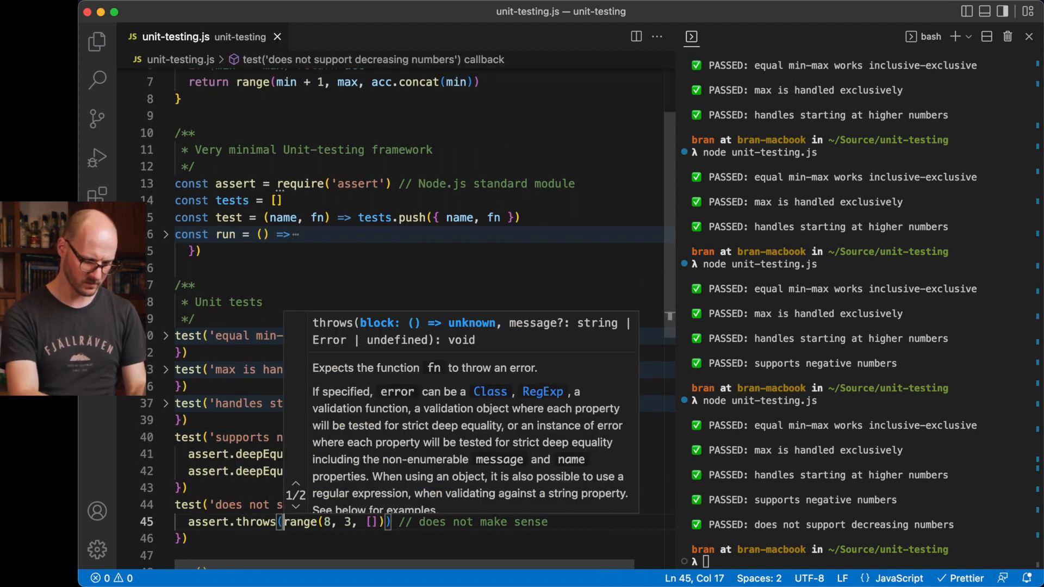
type("() =>")
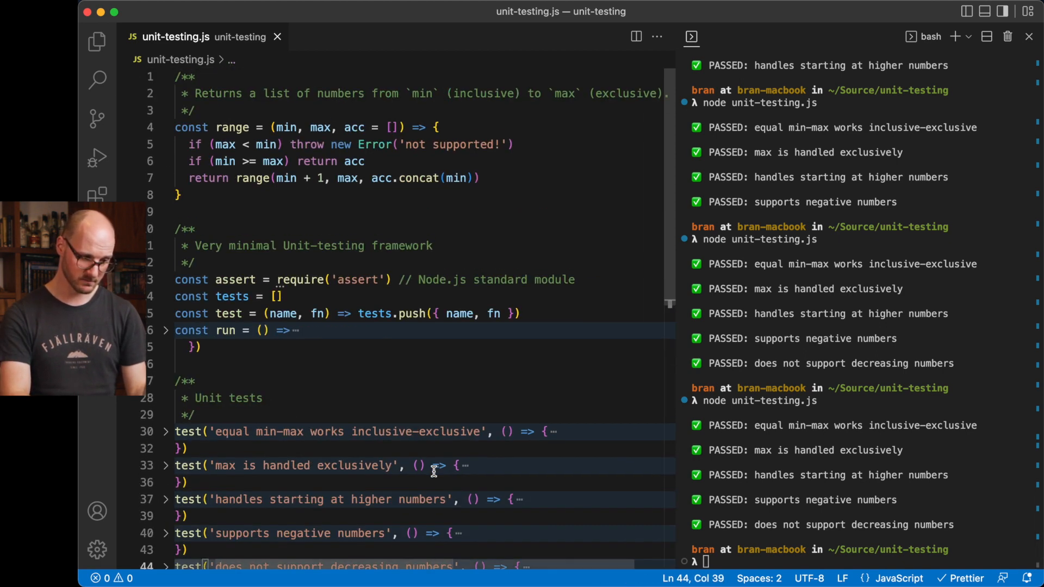
left_click(513, 145)
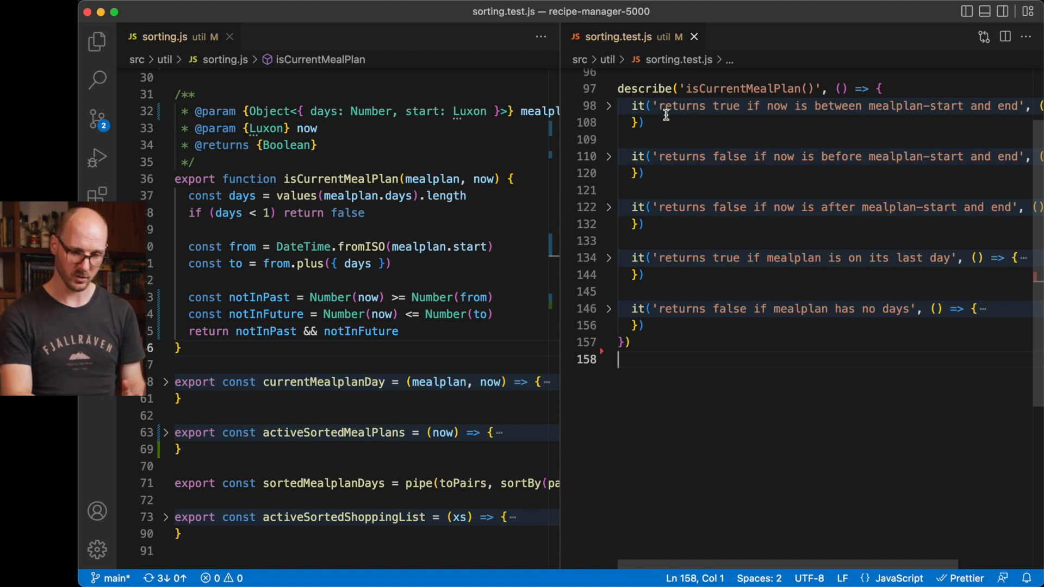
mouse_move(688, 382)
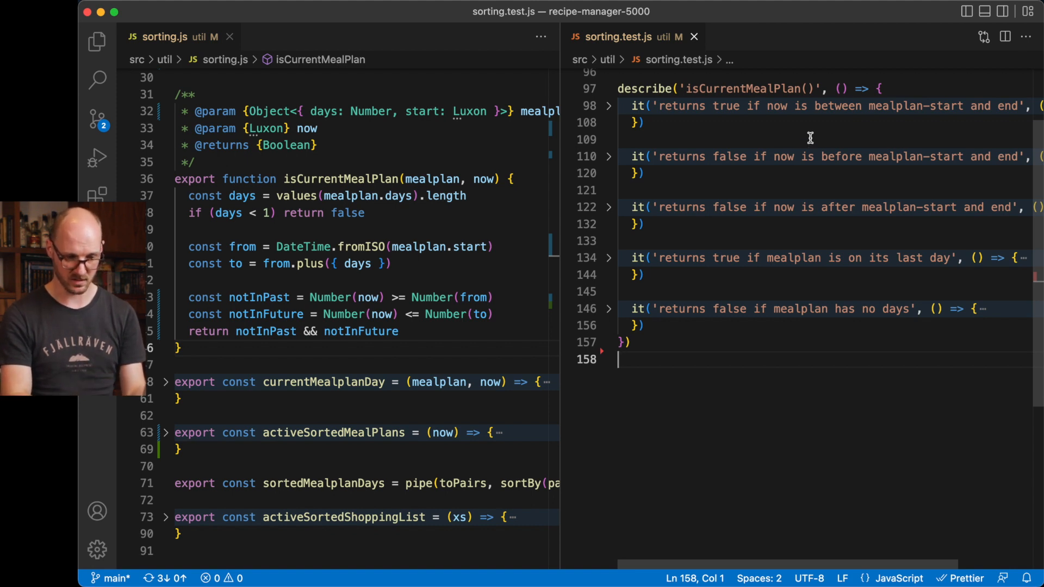
- Show sorting.js beside sorting.test.js at the isCurrentMealPlan suite
left_click(608, 111)
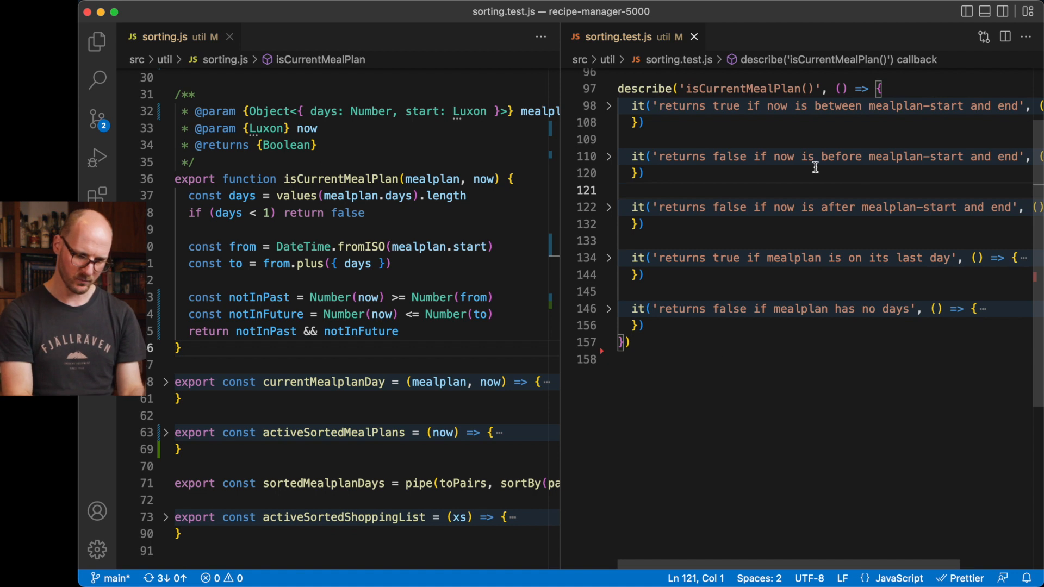
mouse_move(709, 371)
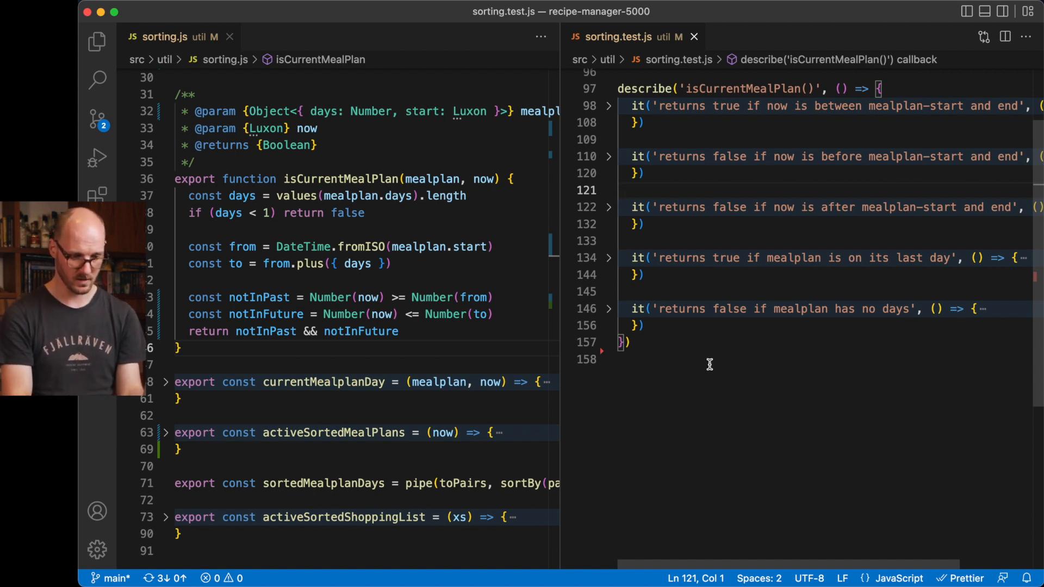
mouse_move(673, 335)
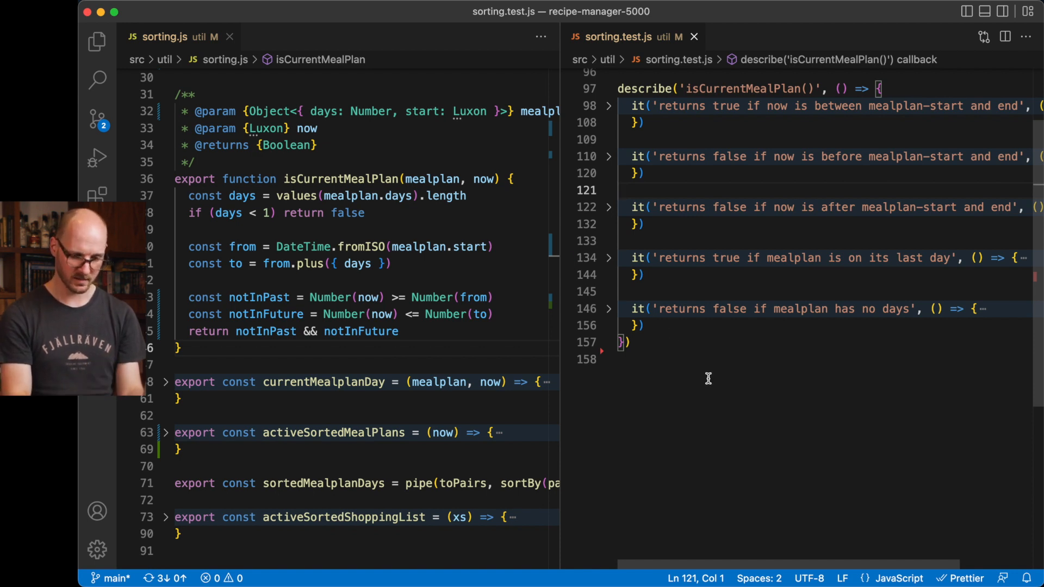
mouse_move(695, 356)
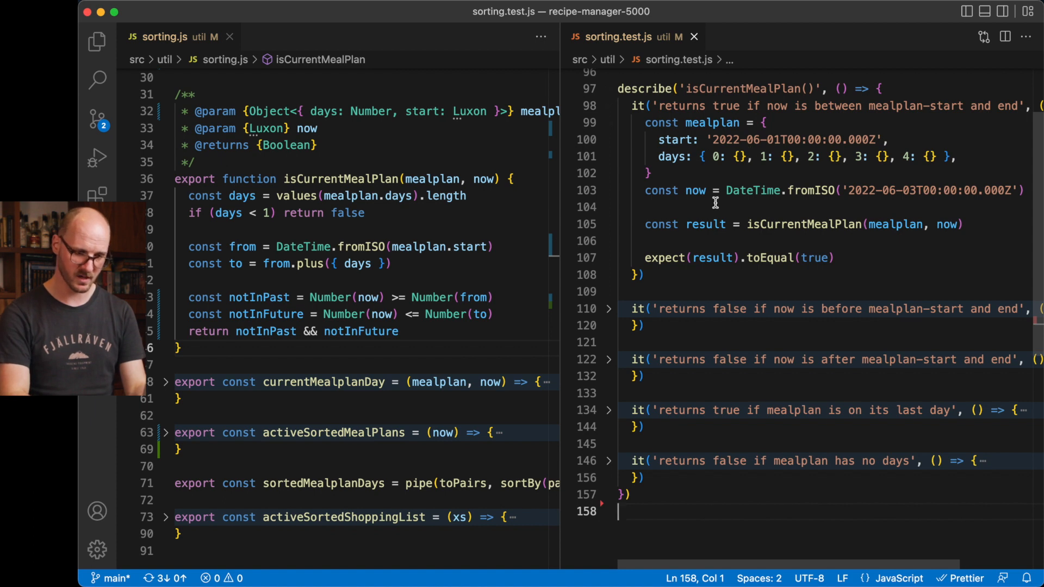
mouse_move(650, 210)
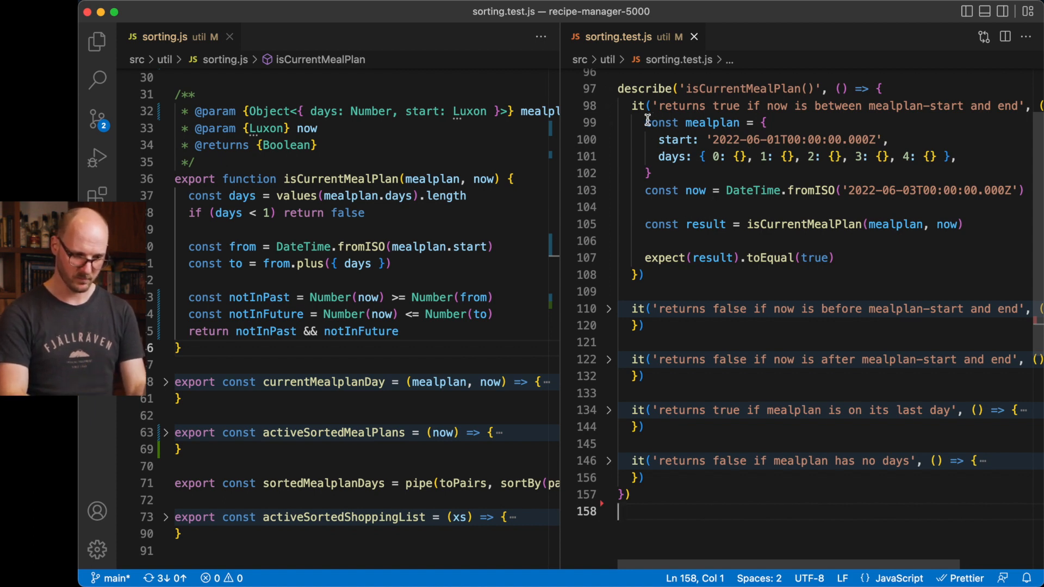
- Add // Arrange, // Act, // Assert comments to the first isCurrentMealPlan test, then remove them
key("enter")
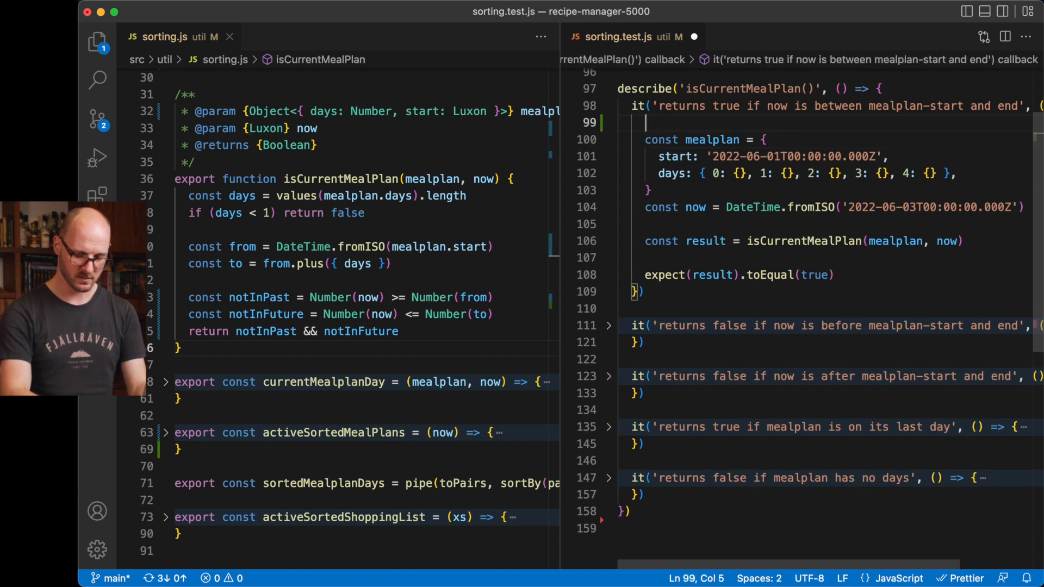
type("// Arange")
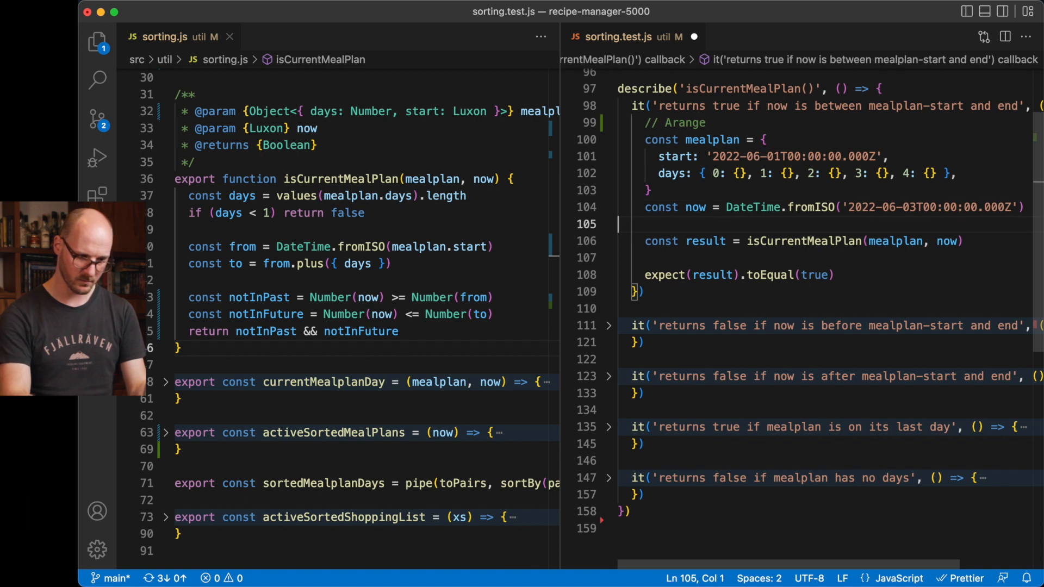
type("// Act")
type("// Ass")
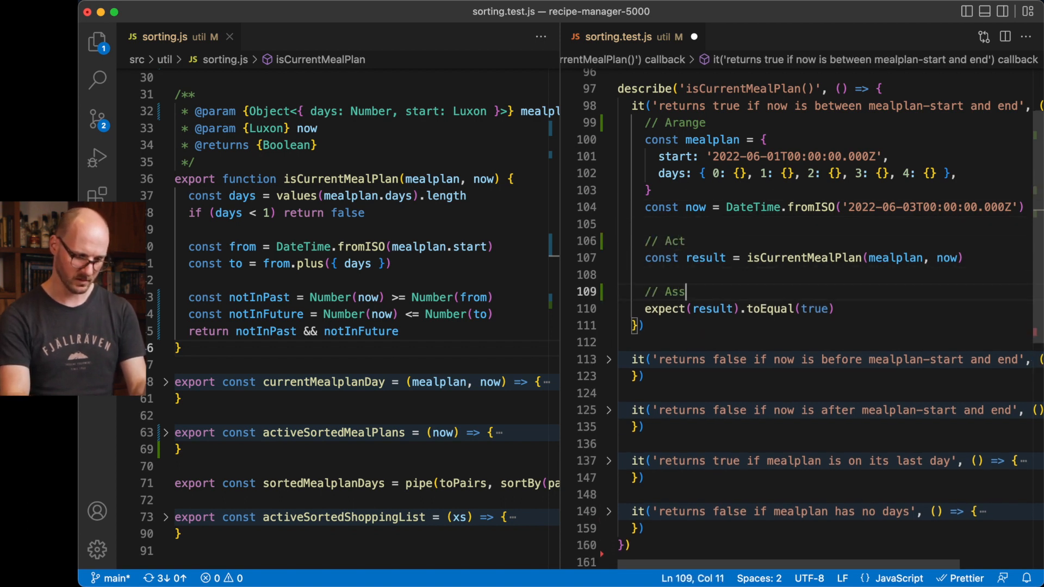
type("ert")
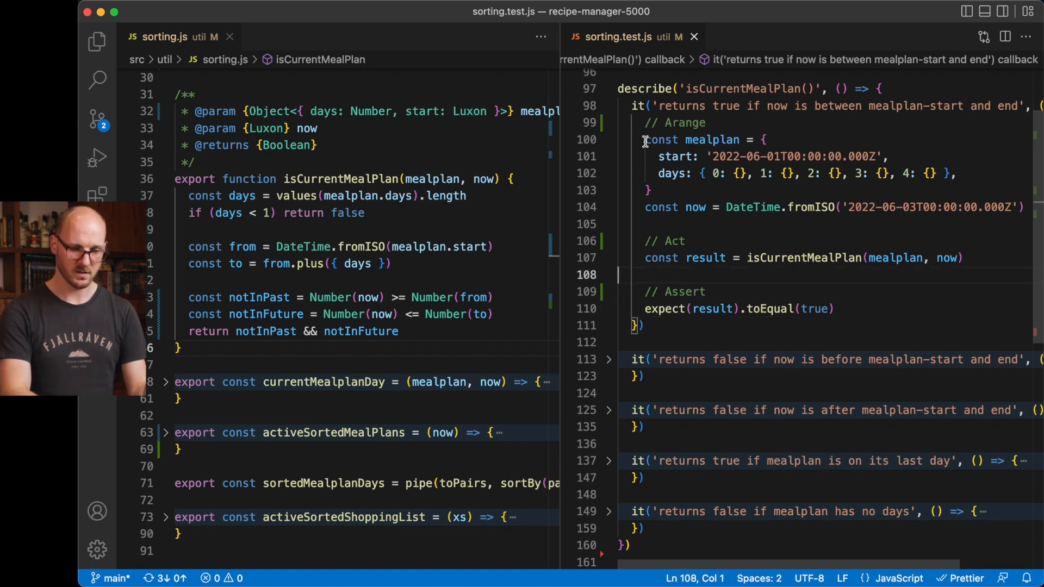
left_click_drag(644, 140, 679, 207)
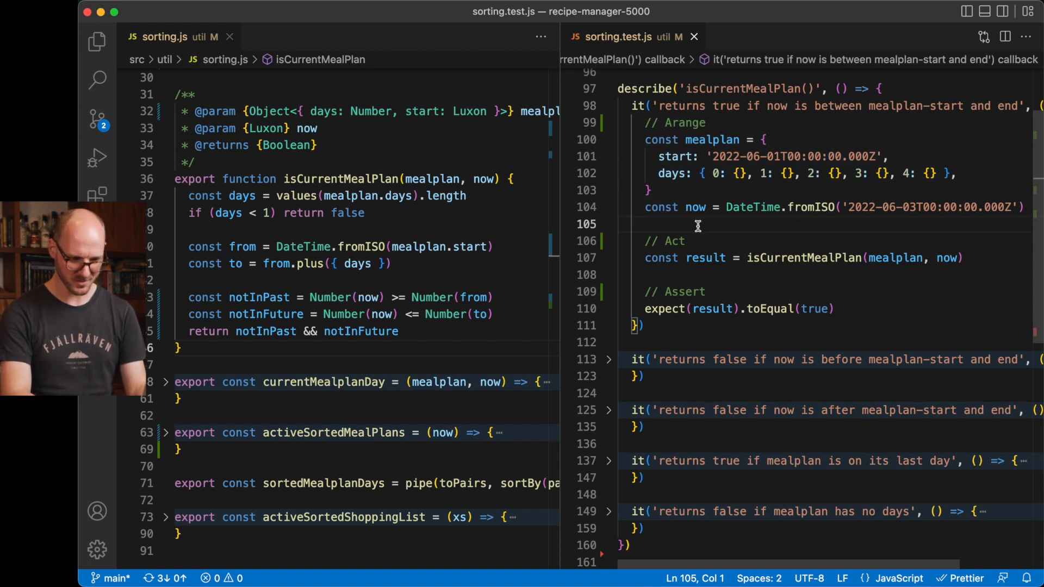
mouse_move(700, 259)
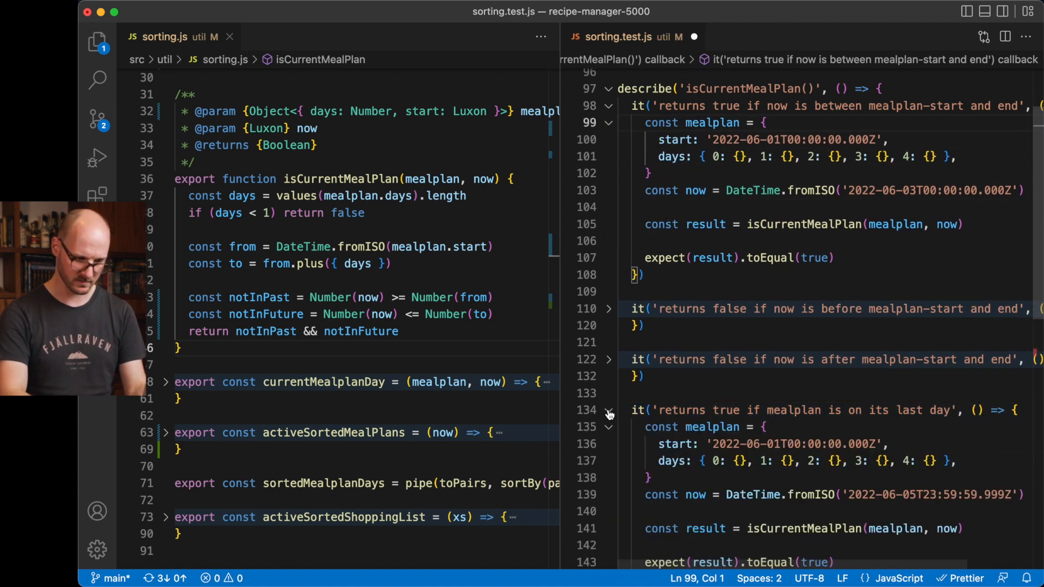
left_click(607, 308)
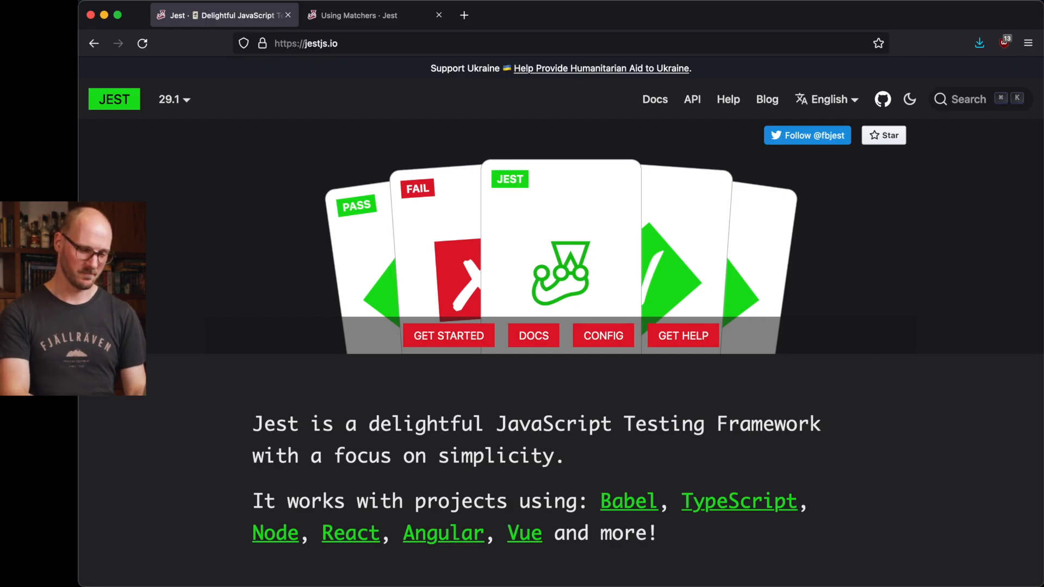
- Scroll through the Jest homepage features, then switch to the Using Matchers tab
scroll("down", 3)
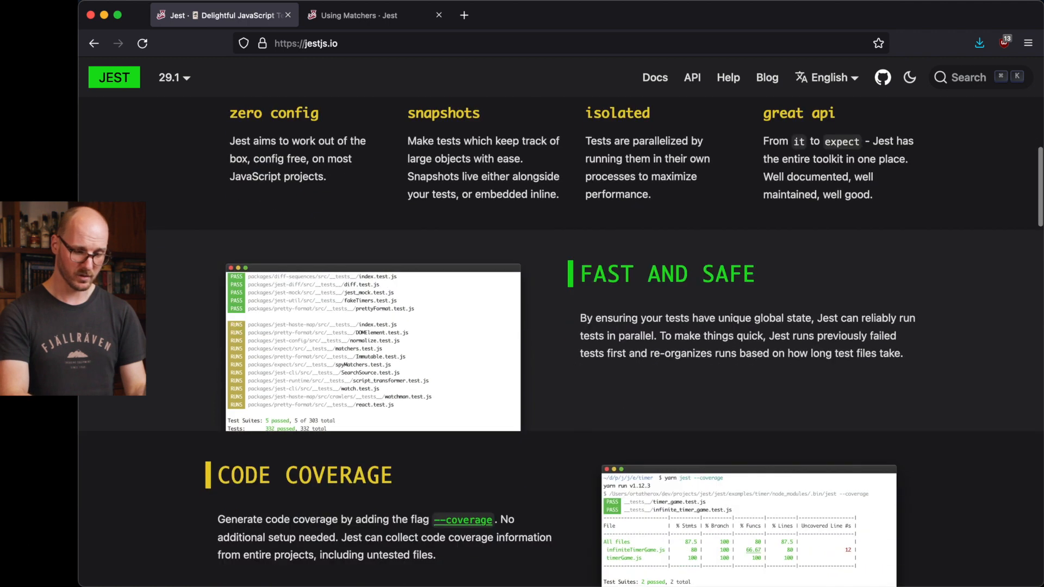
scroll("down", 3)
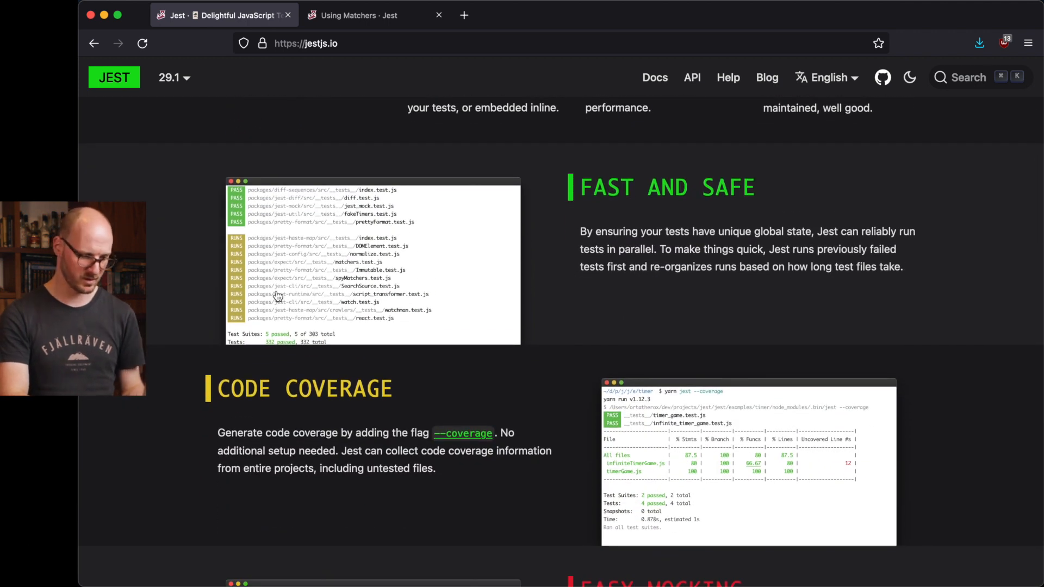
mouse_move(309, 278)
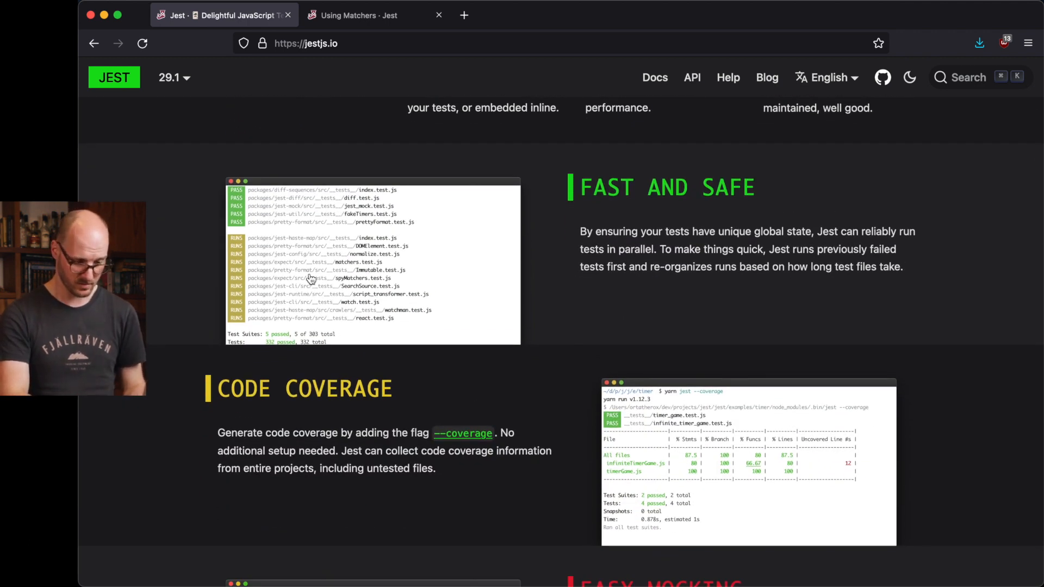
scroll("down", 3)
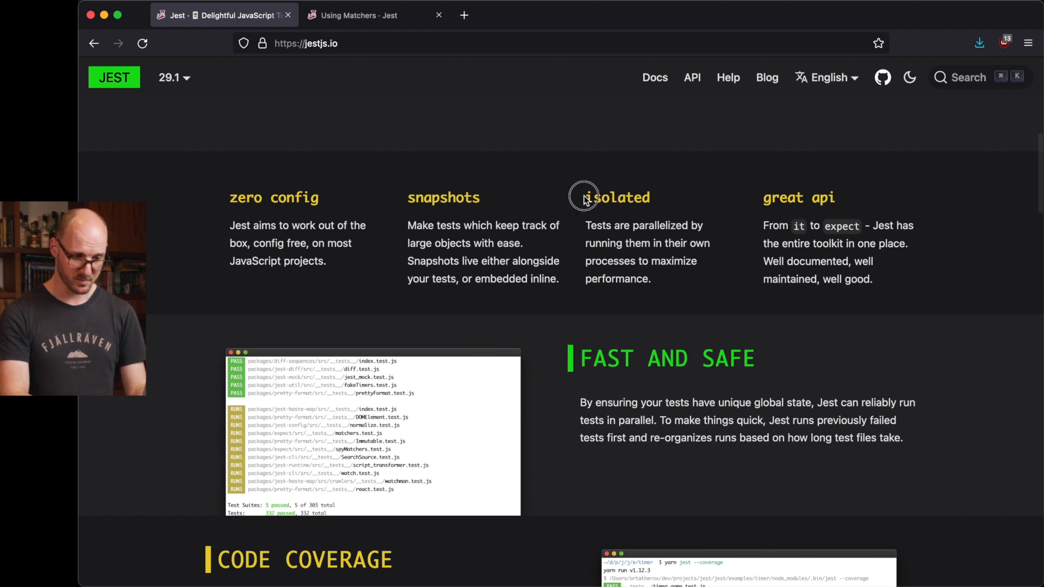
mouse_move(673, 284)
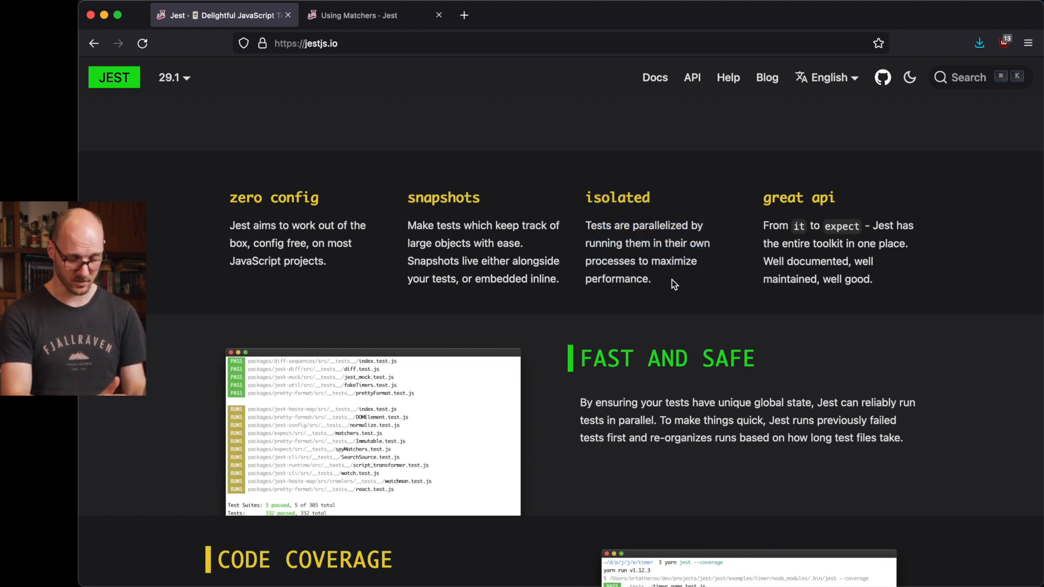
left_click(352, 15)
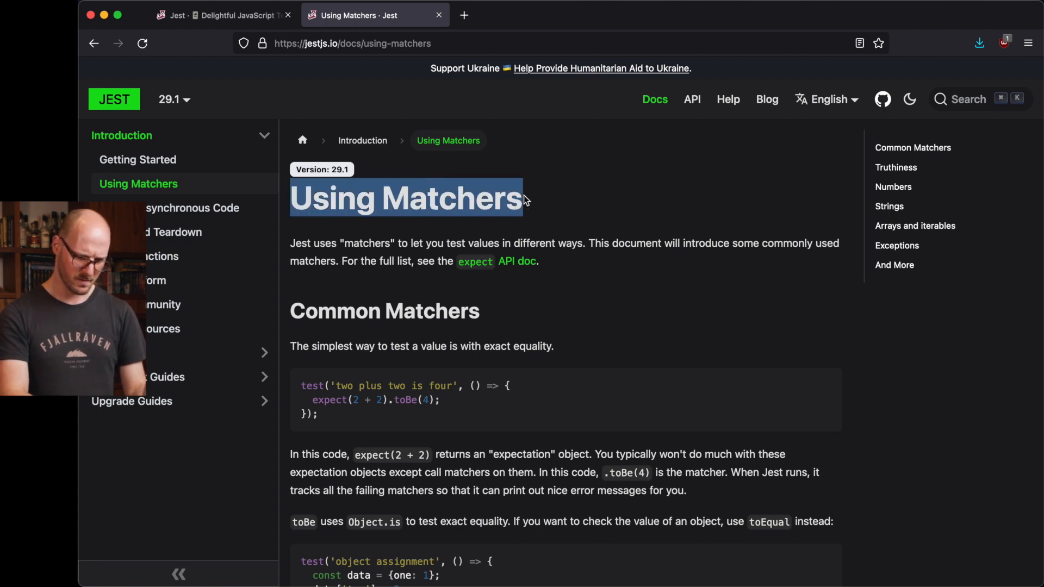
- Skim the Truthiness, Numbers, Strings and Arrays matcher examples, then open Testing Asynchronous Code
scroll("down", 3)
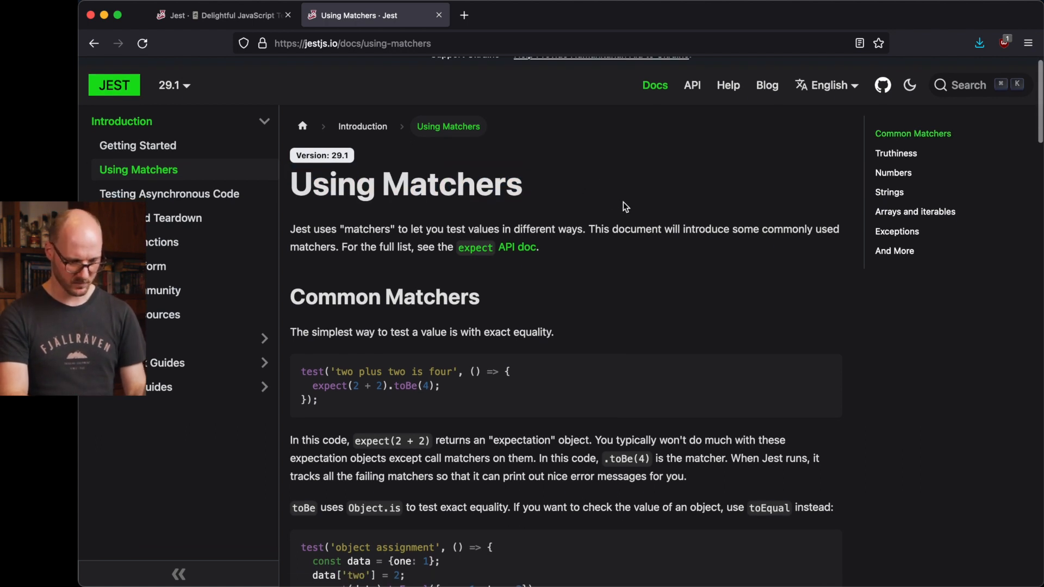
scroll("down", 3)
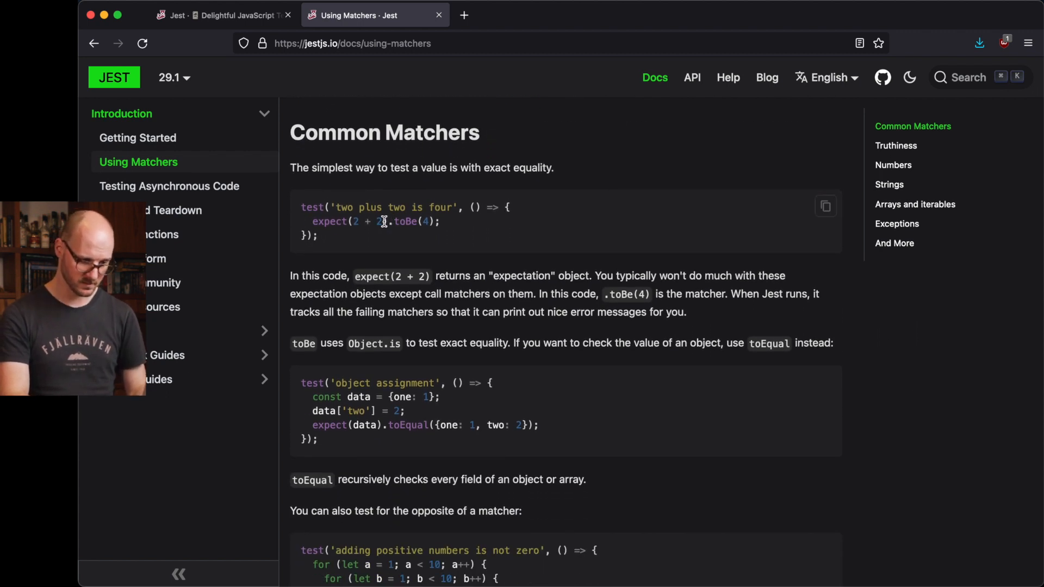
scroll("down", 3)
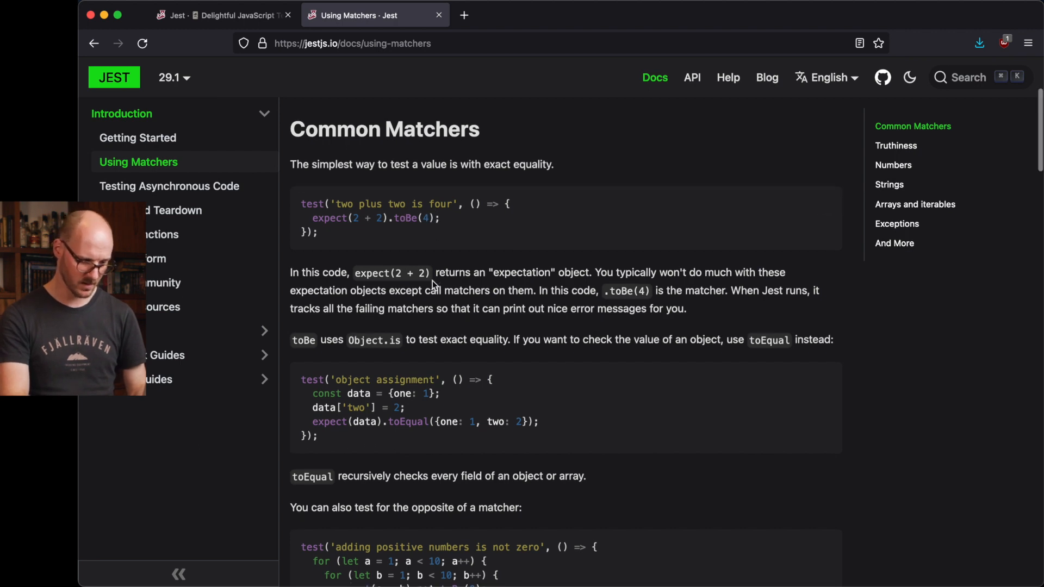
scroll("down", 3)
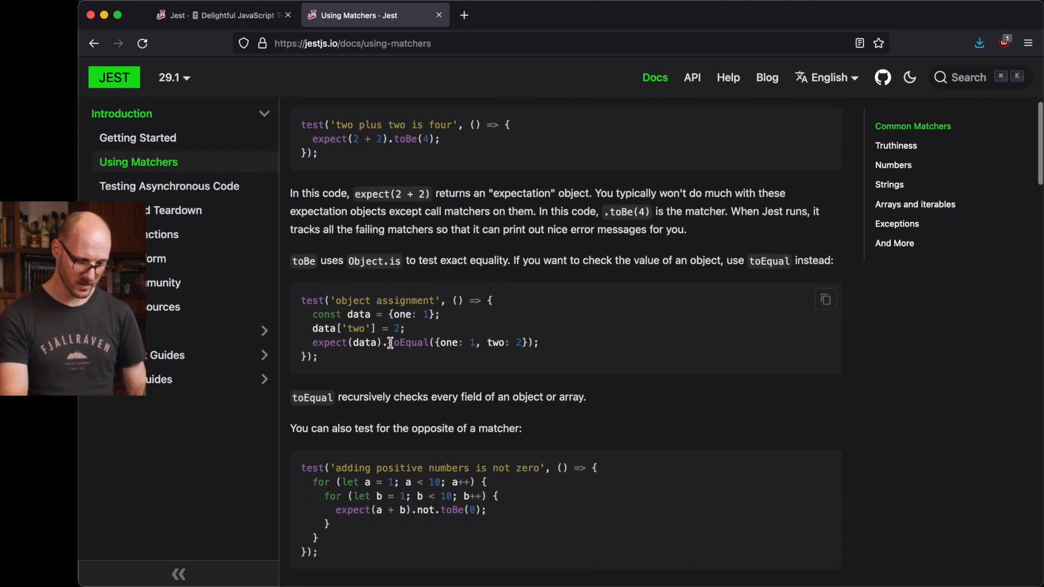
scroll("down", 3)
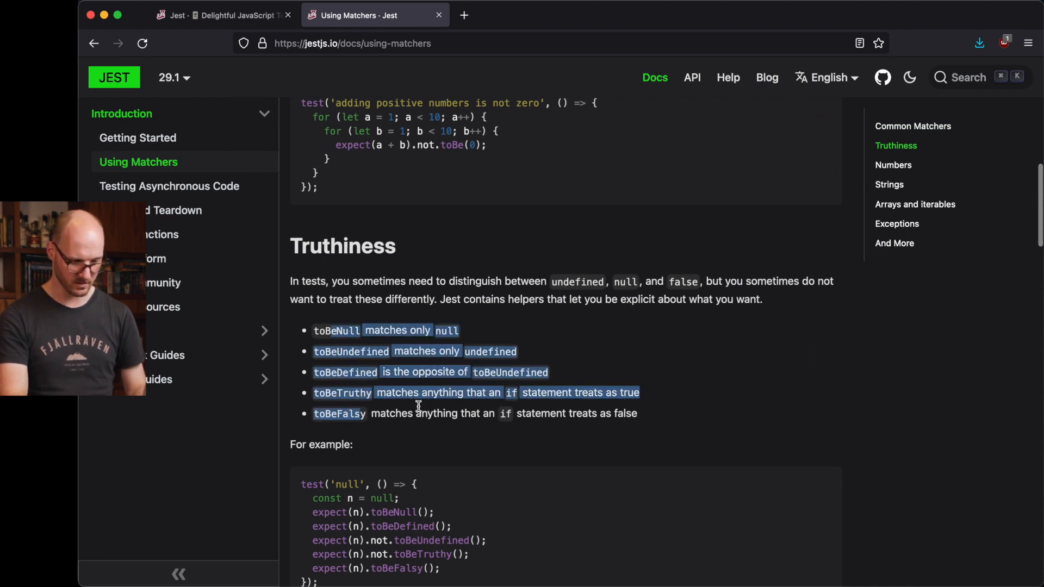
scroll("down", 3)
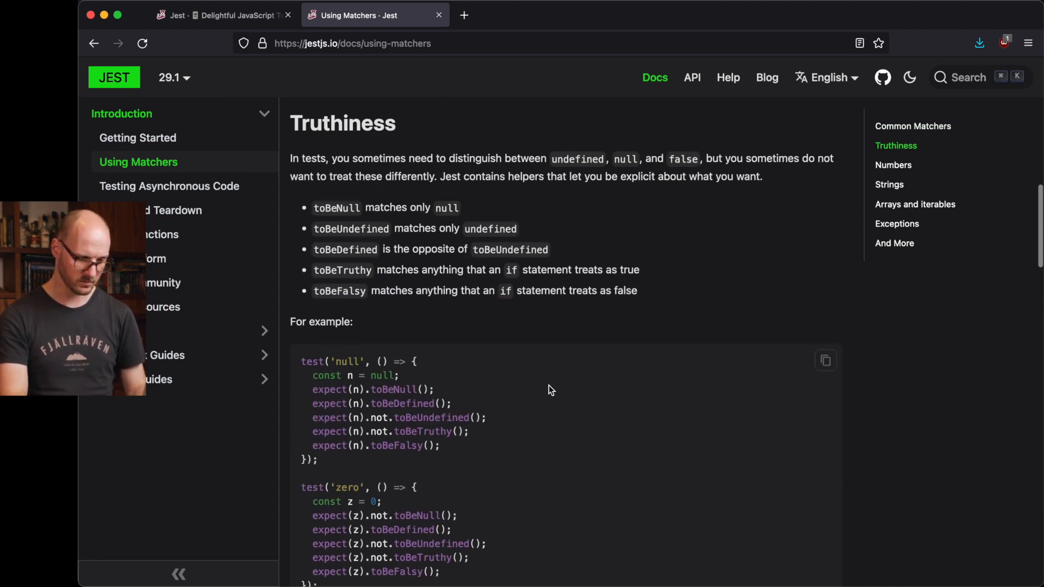
scroll("down", 3)
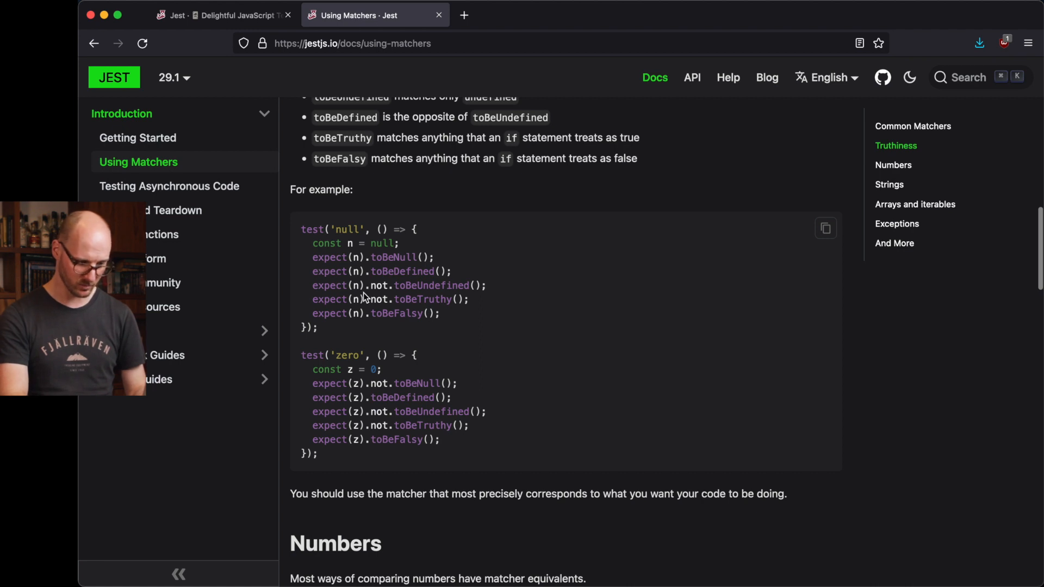
double_click(379, 285)
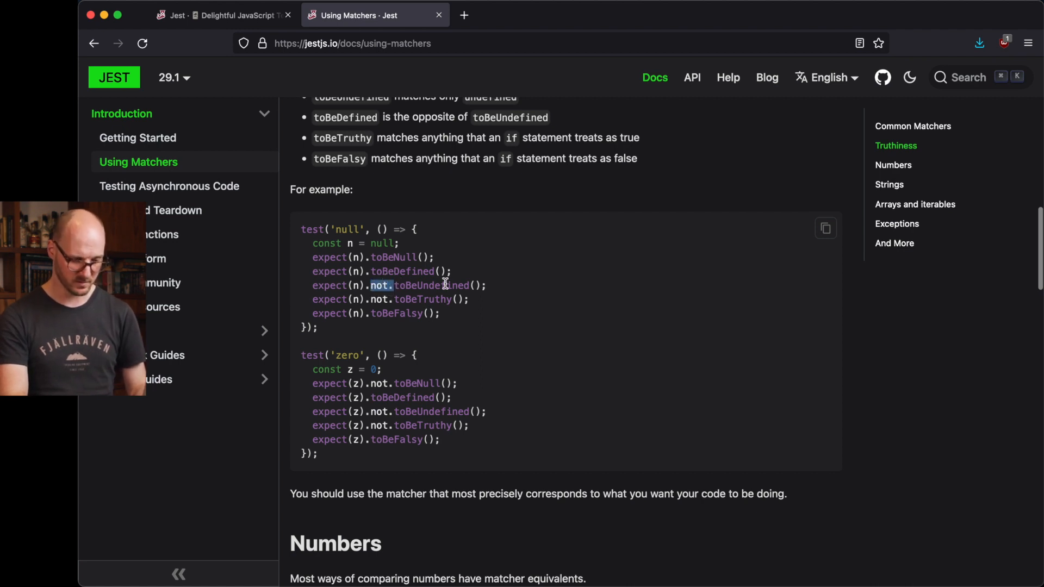
scroll("down", 3)
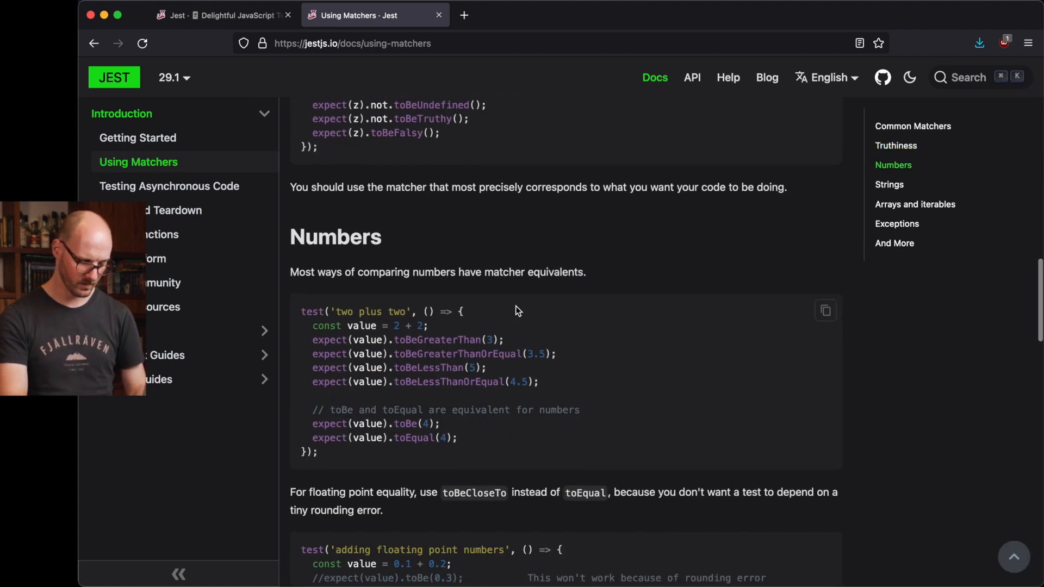
scroll("down", 3)
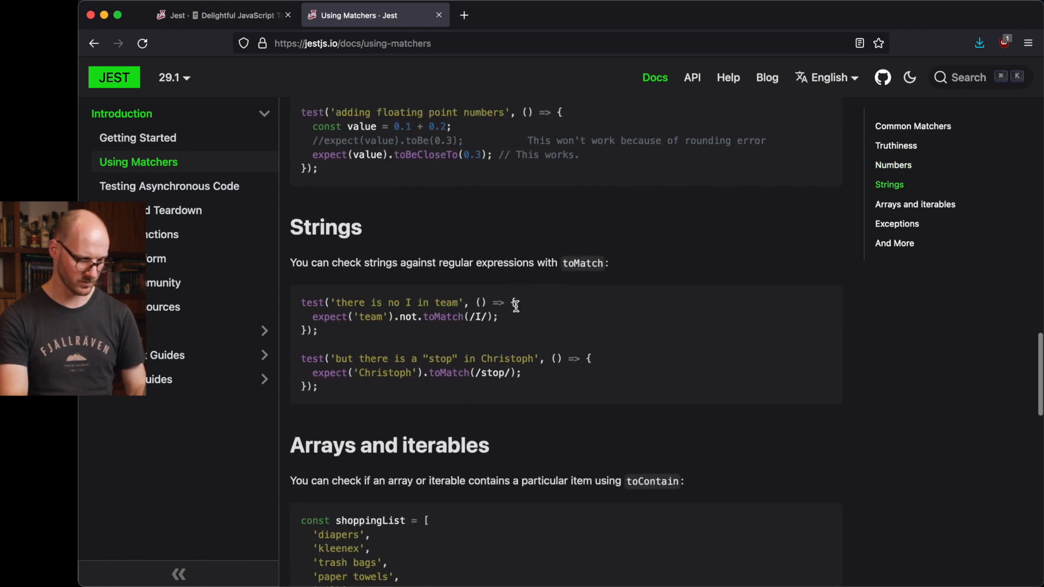
scroll("down", 3)
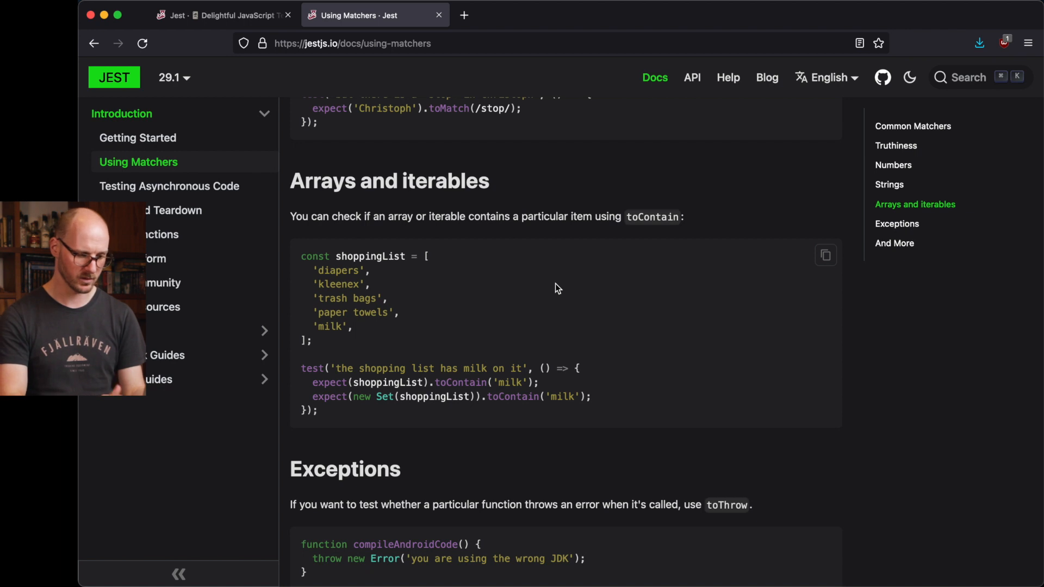
left_click(169, 186)
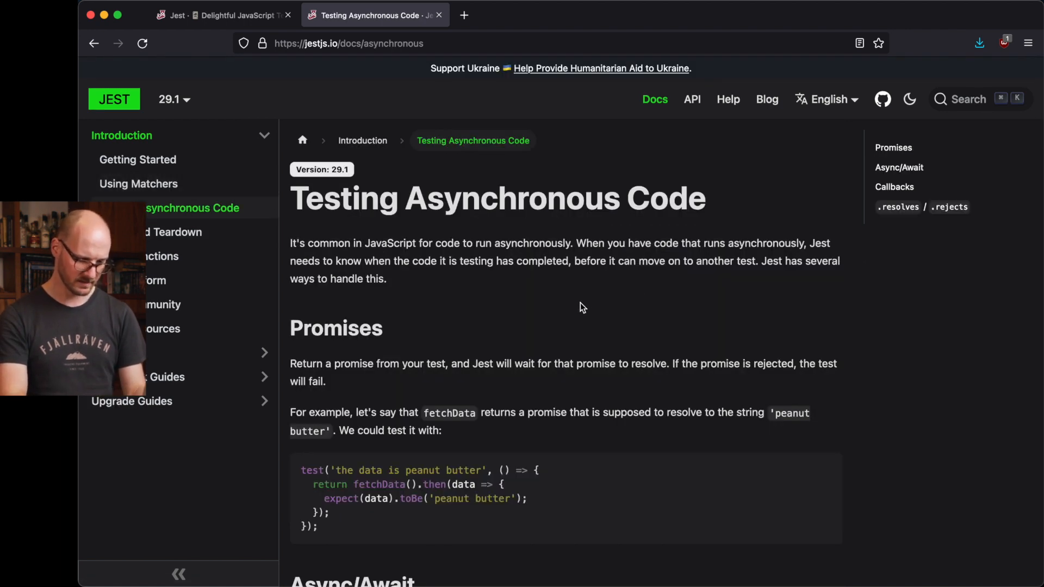
- Highlight '.then' in the promise example and 'async' in the async/await example
scroll("down", 3)
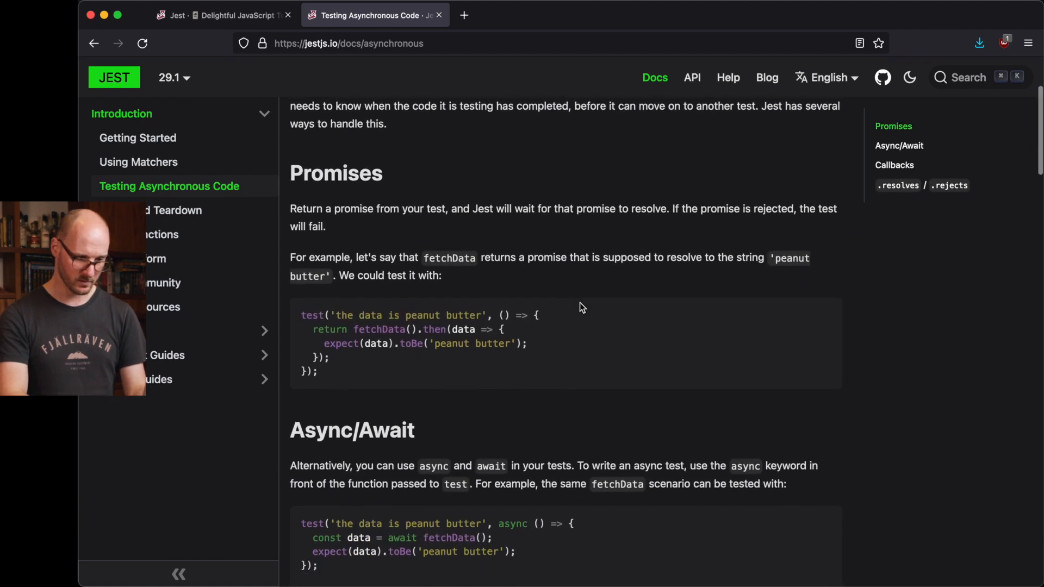
scroll("down", 3)
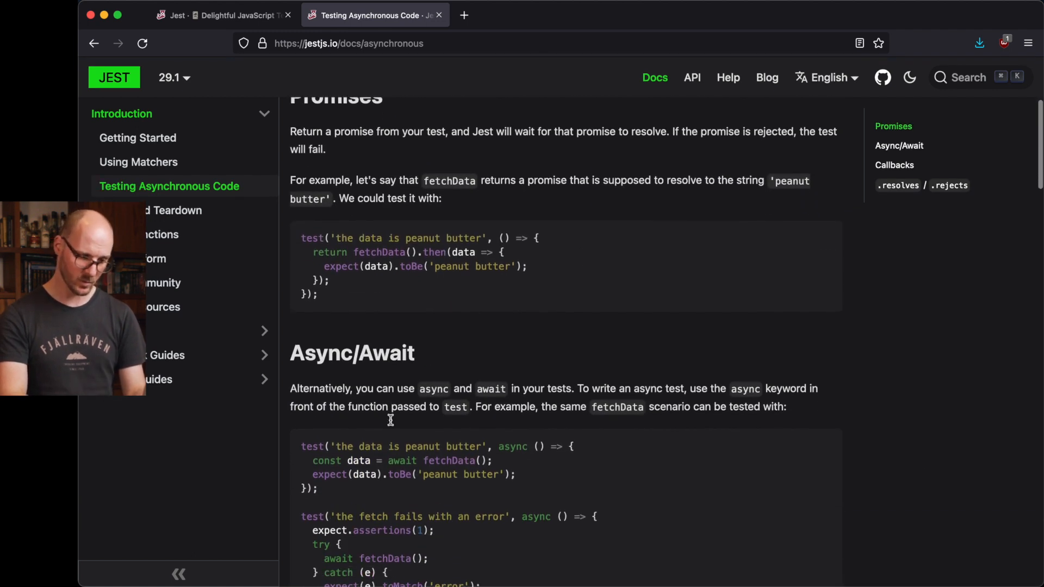
double_click(434, 250)
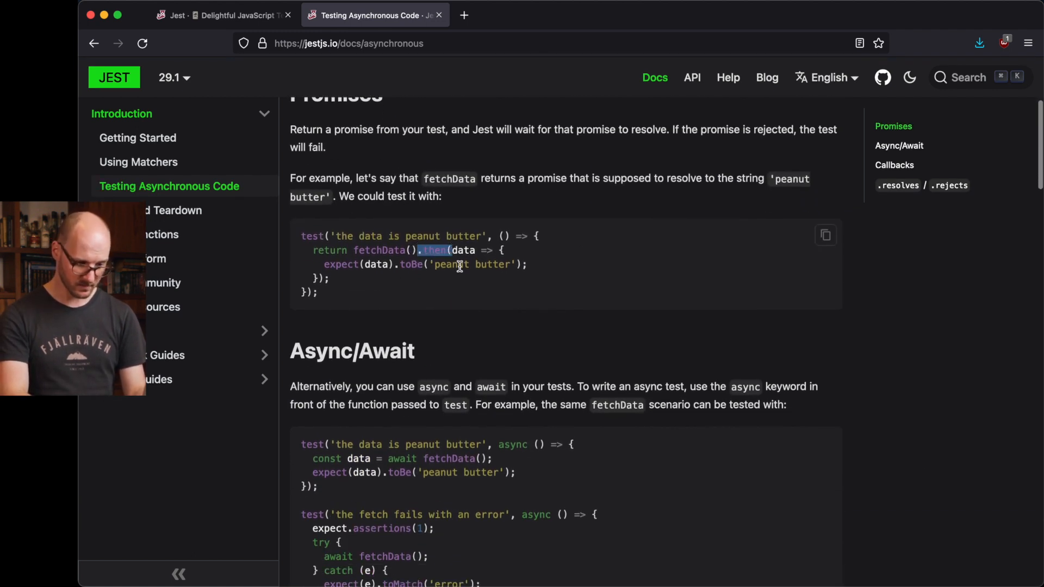
double_click(511, 445)
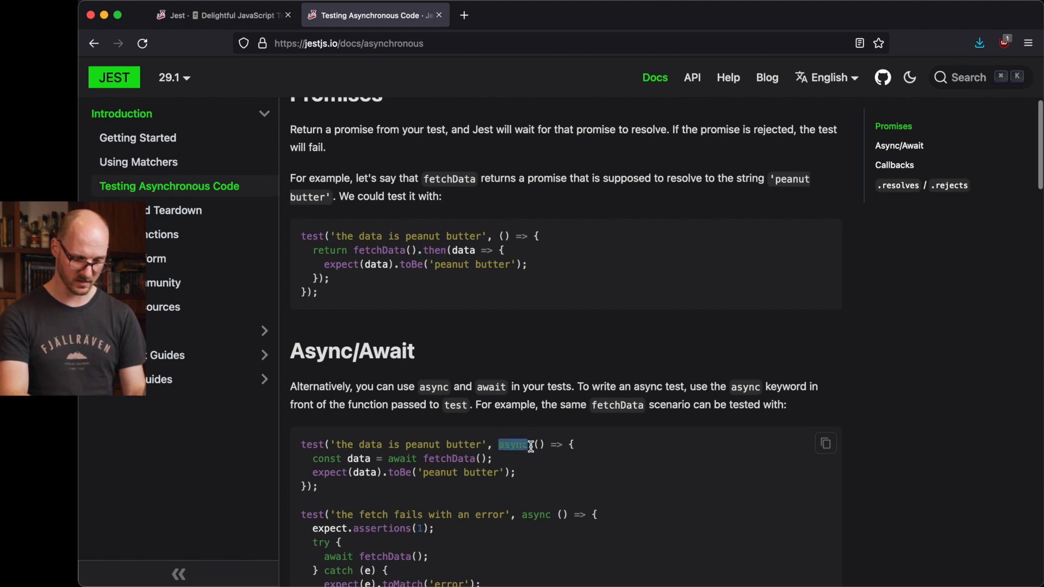
scroll("down", 3)
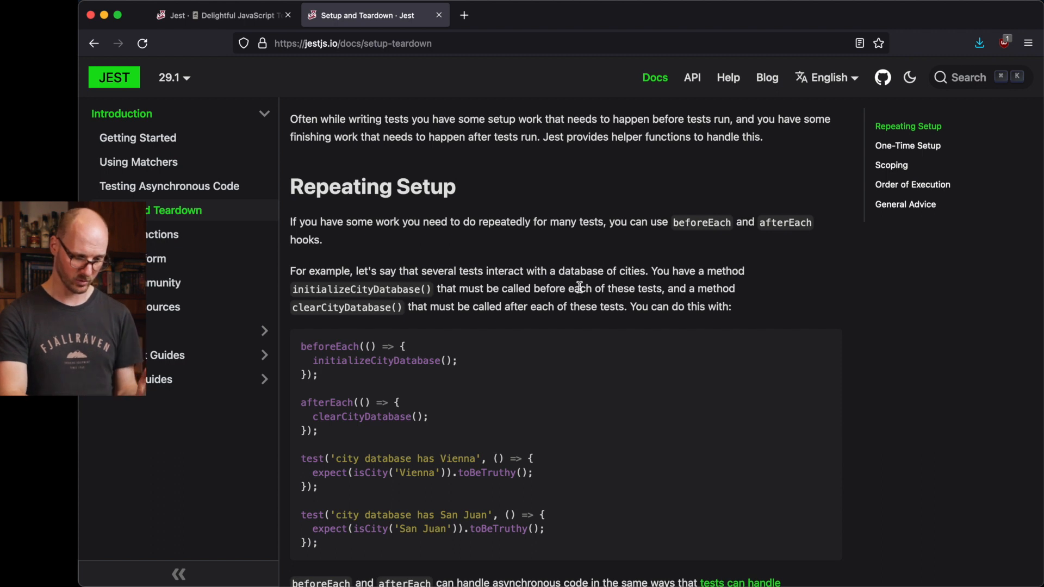
- Scroll past the beforeEach and beforeAll setup examples on the Setup and Teardown page
scroll("down", 3)
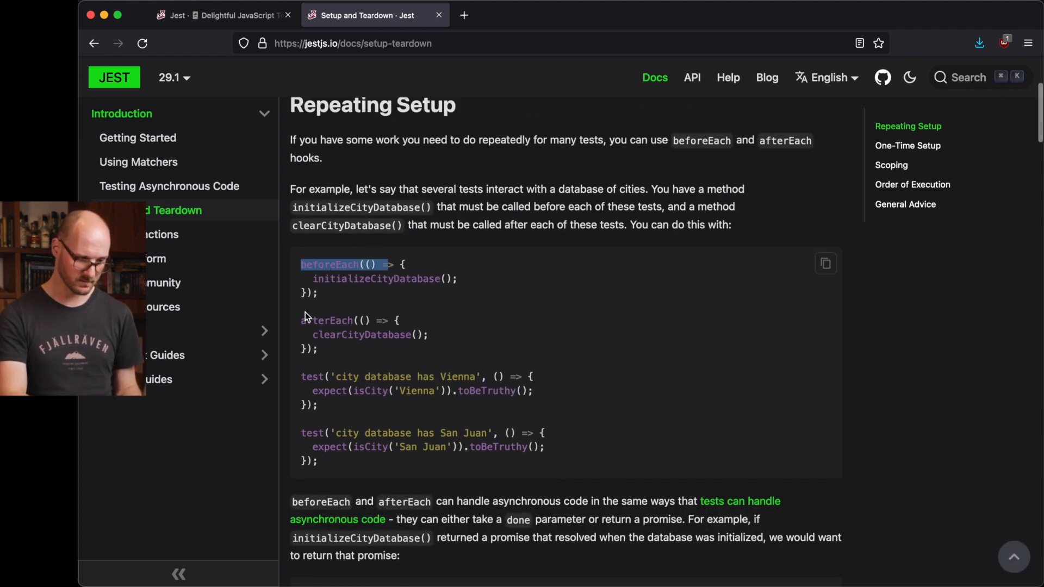
scroll("down", 3)
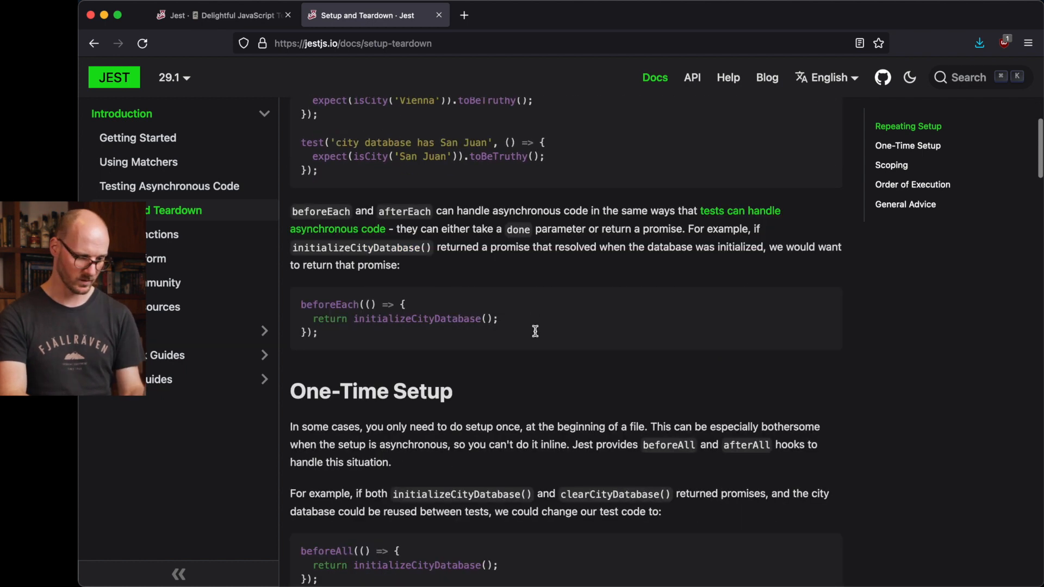
scroll("down", 3)
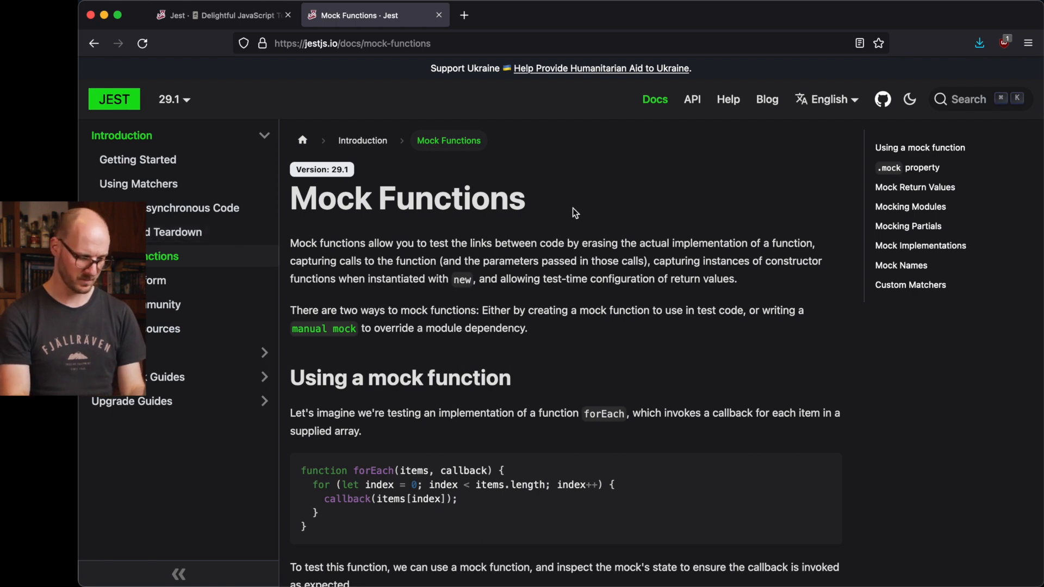
mouse_move(597, 221)
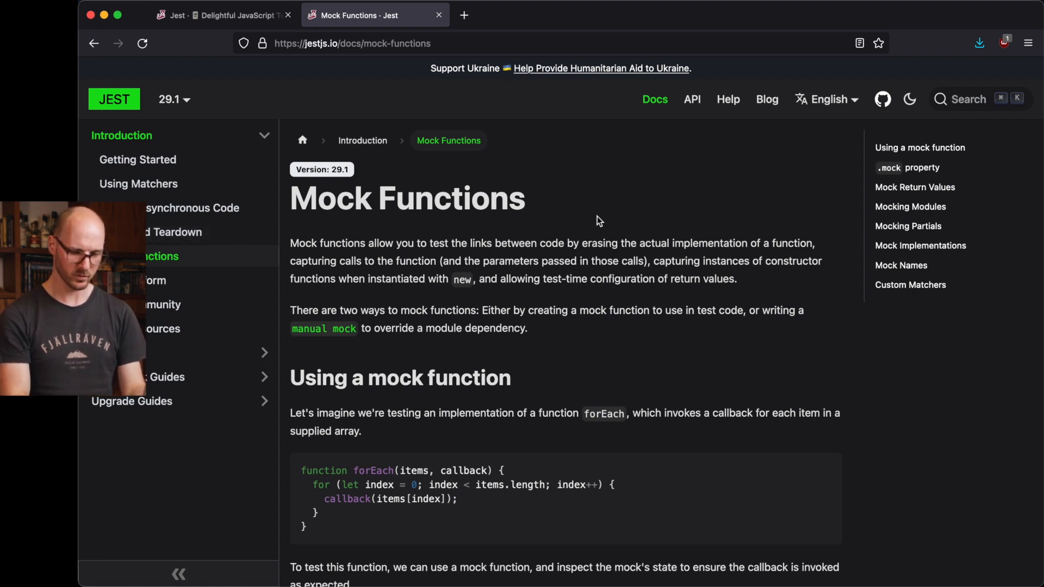
mouse_move(651, 224)
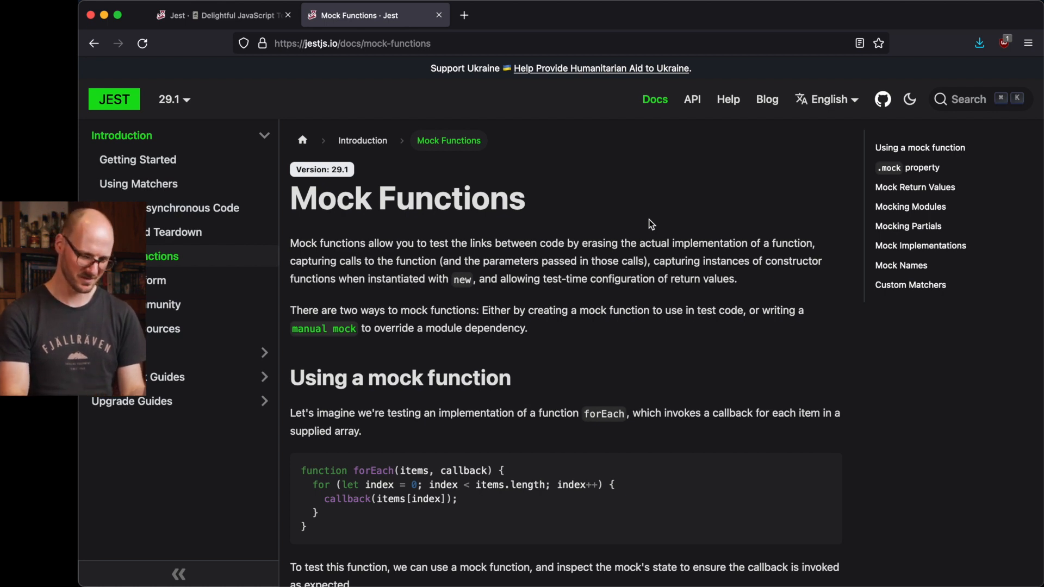
scroll("down", 3)
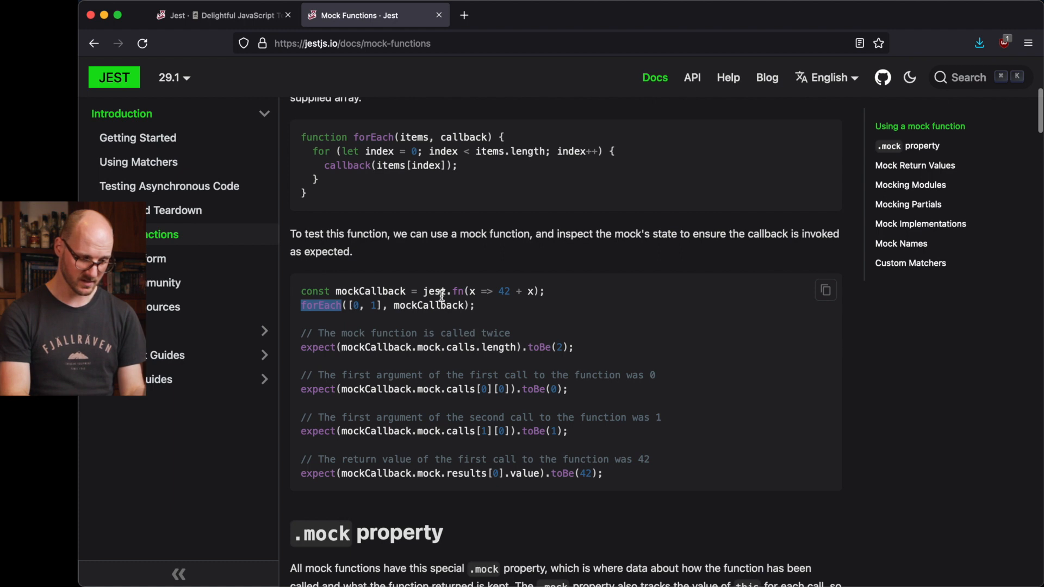
double_click(428, 305)
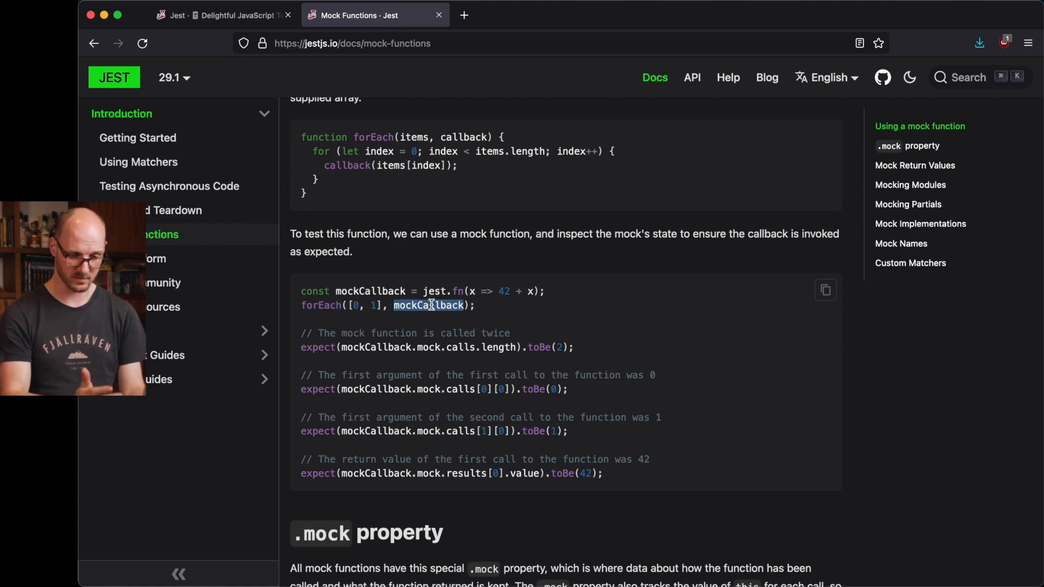